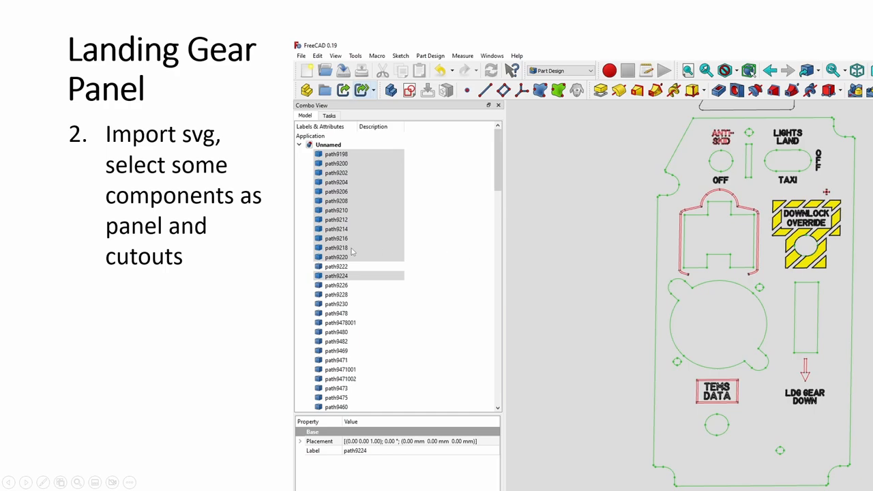
pyautogui.moveTo(419, 249)
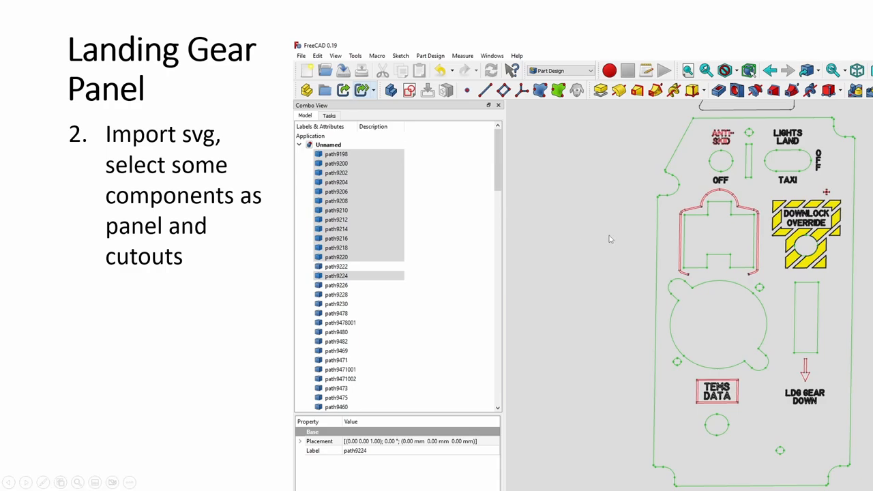
pyautogui.moveTo(511, 172)
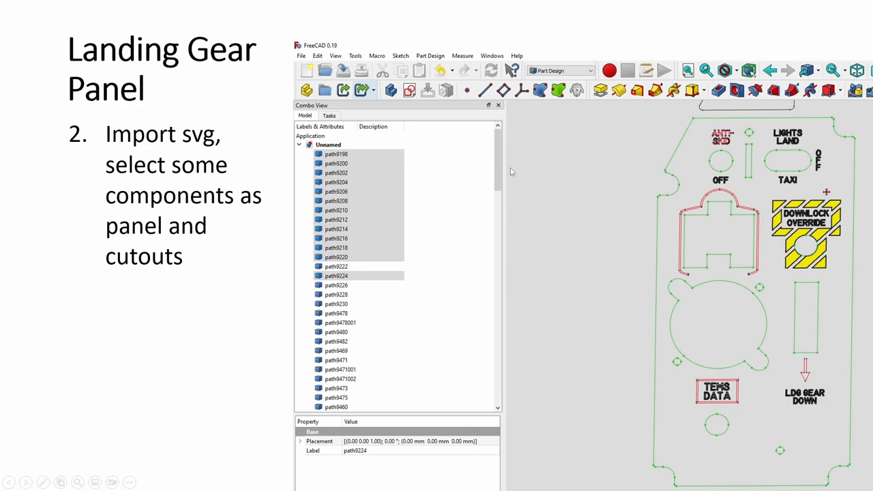
pyautogui.moveTo(229, 279)
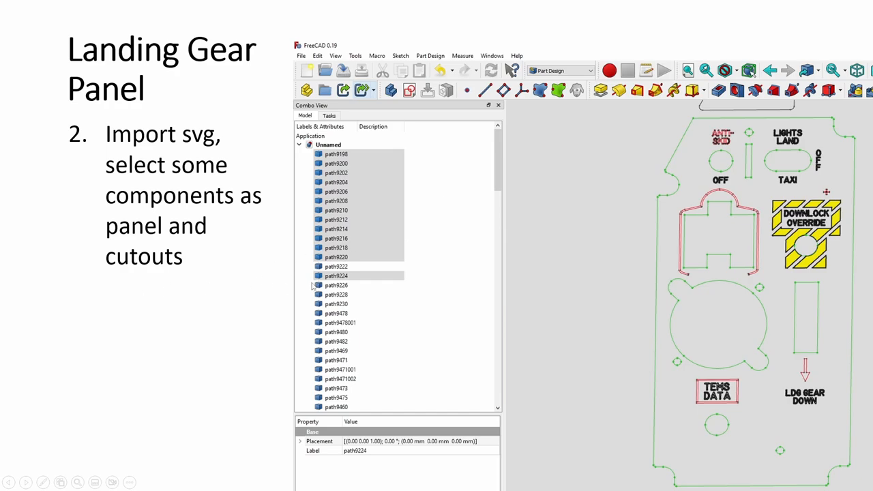
pyautogui.moveTo(198, 147)
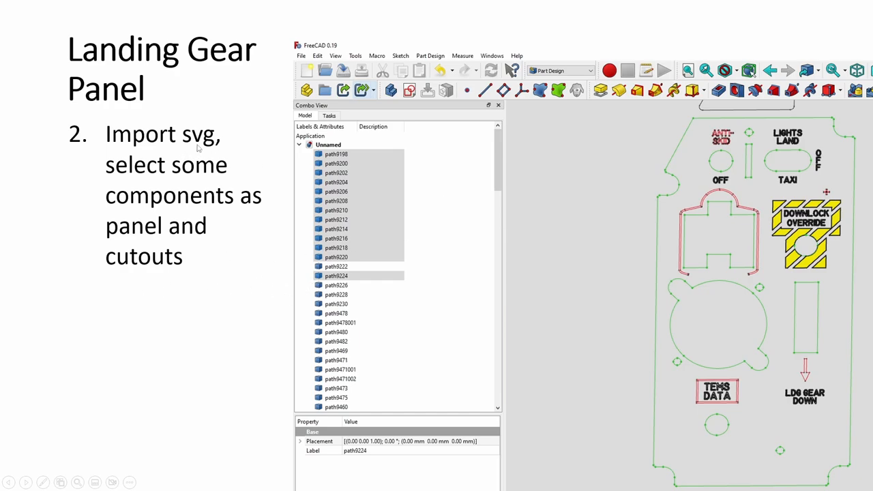
pyautogui.moveTo(258, 188)
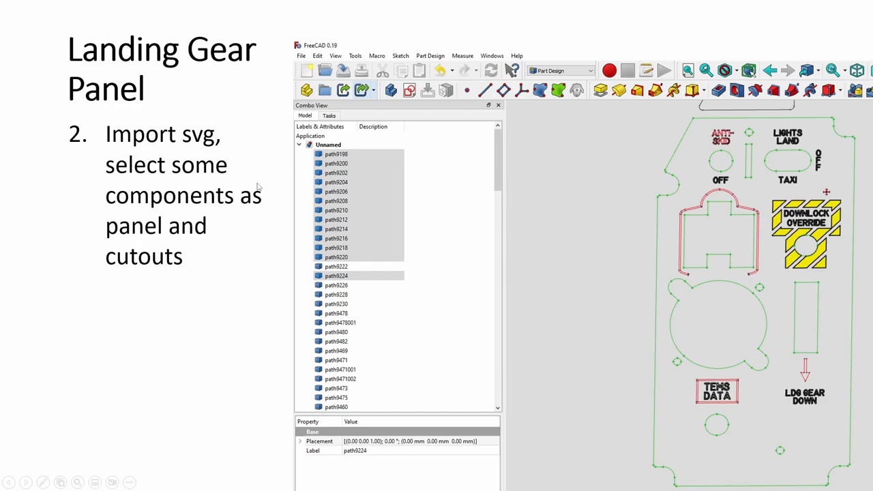
pyautogui.moveTo(269, 221)
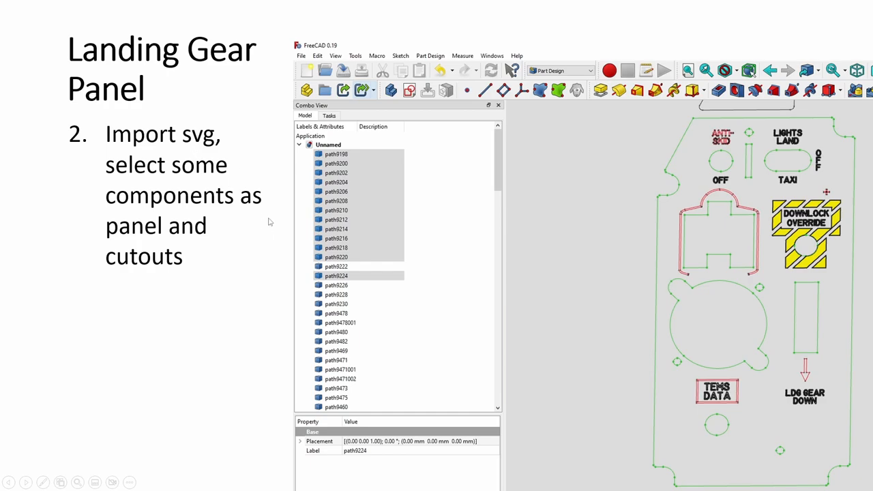
pyautogui.moveTo(240, 172)
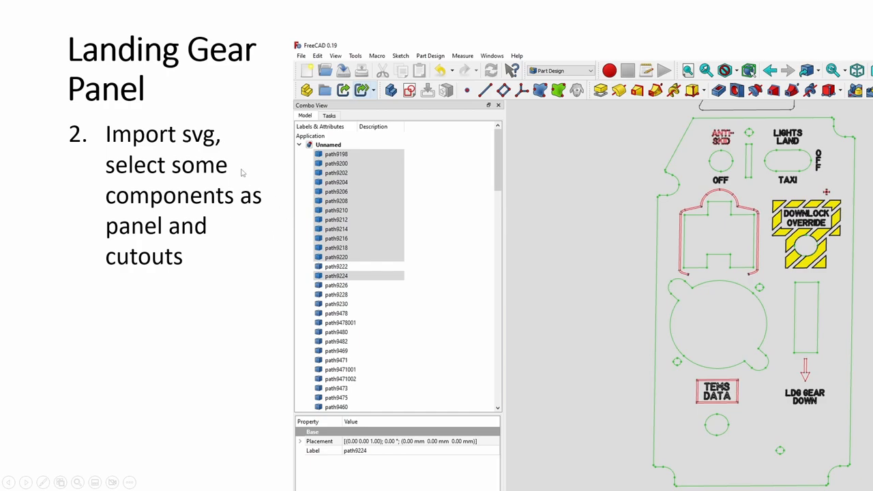
pyautogui.moveTo(184, 139)
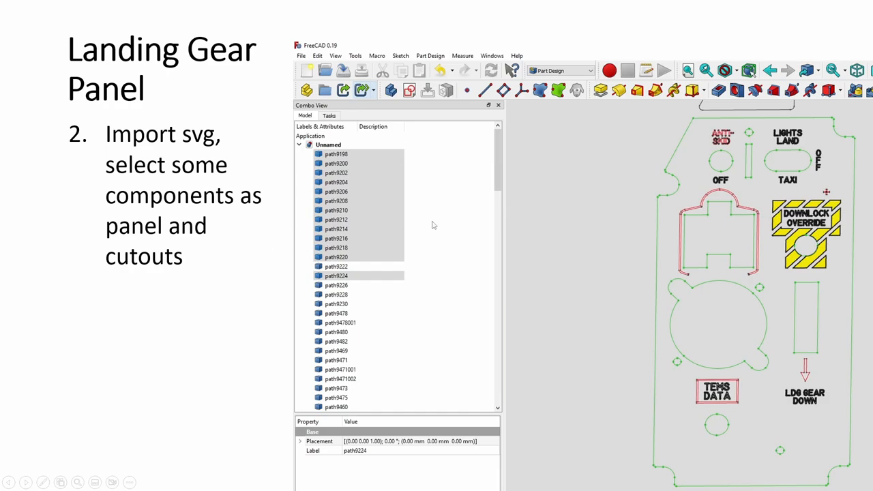
pyautogui.moveTo(603, 256)
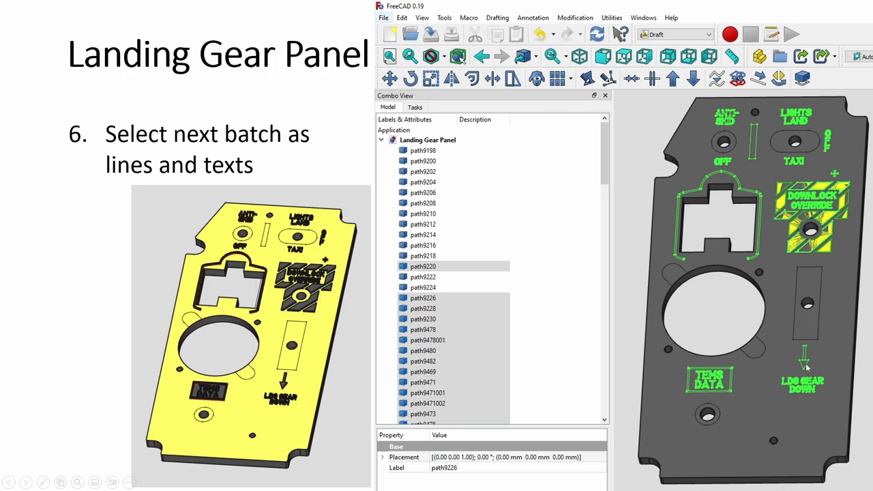
pyautogui.moveTo(643, 281)
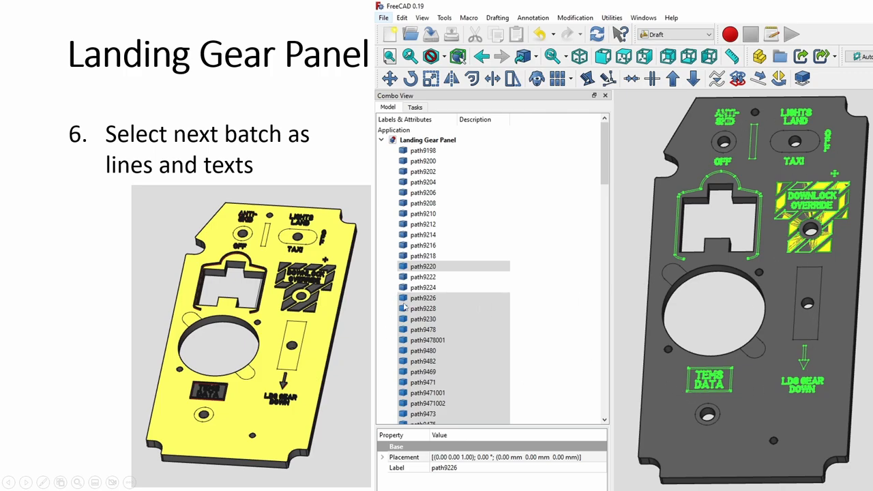
pyautogui.moveTo(780, 301)
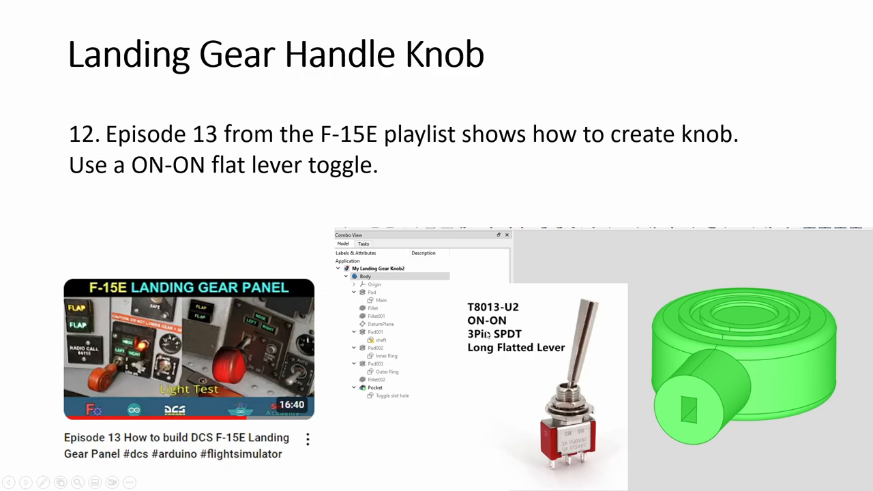
# Step: Advance from the Landing Gear Handle Knob slide to slide 13, LED Holder
pyautogui.press('Right')
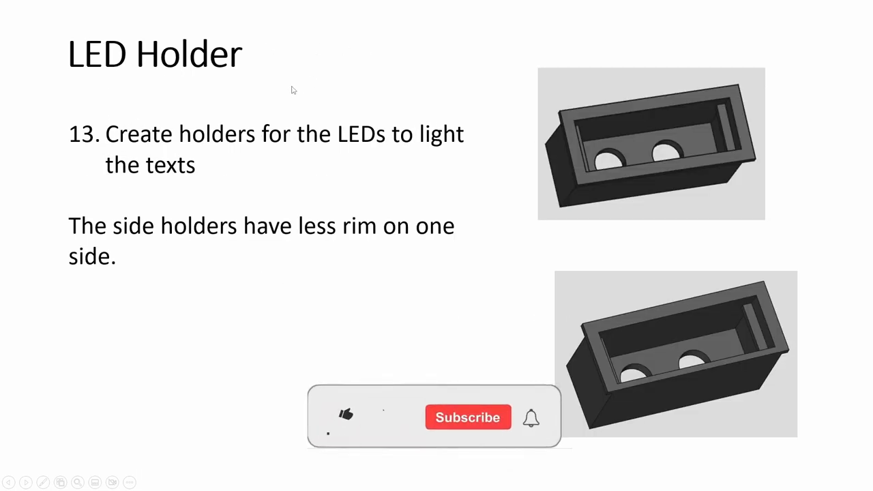
pyautogui.click(346, 416)
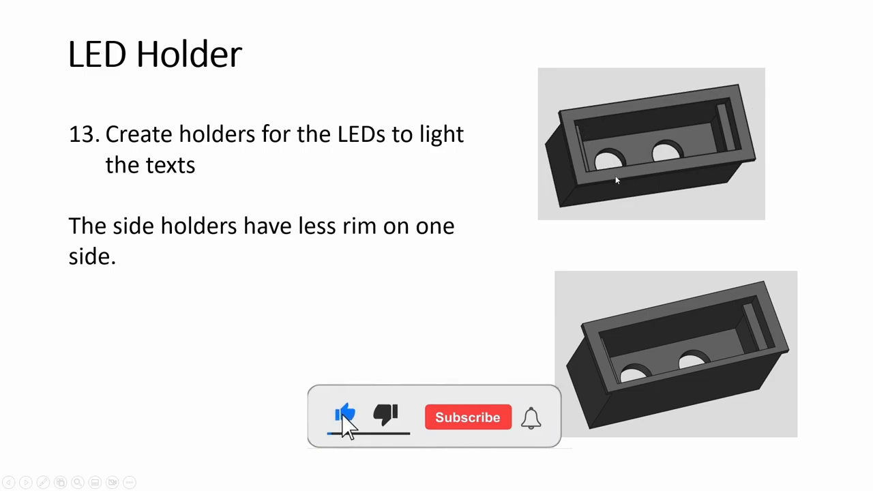
pyautogui.click(466, 417)
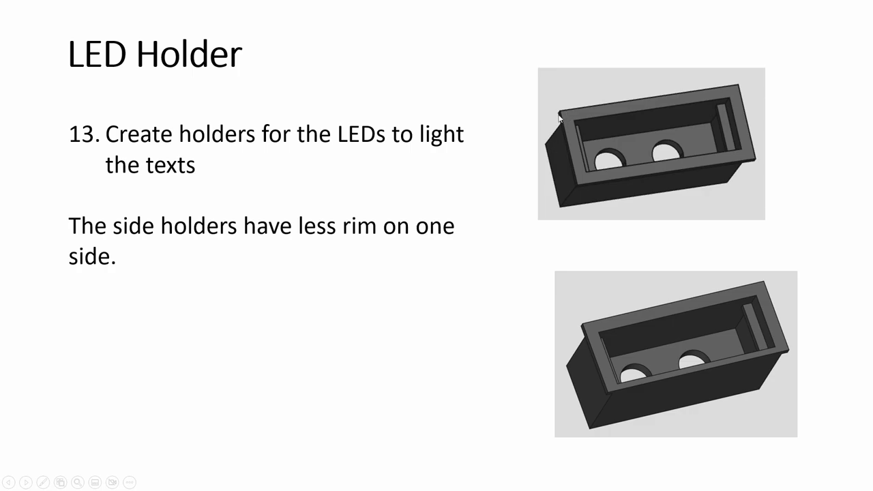
pyautogui.moveTo(562, 117)
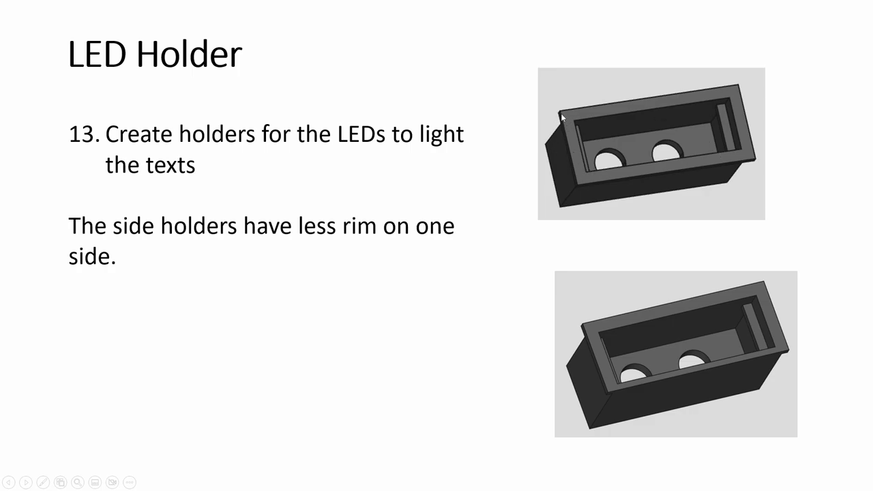
pyautogui.moveTo(552, 162)
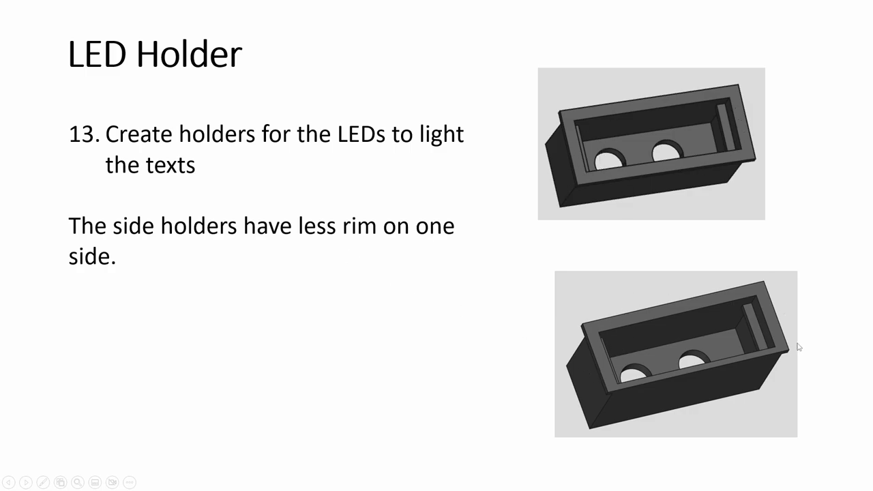
pyautogui.moveTo(649, 384)
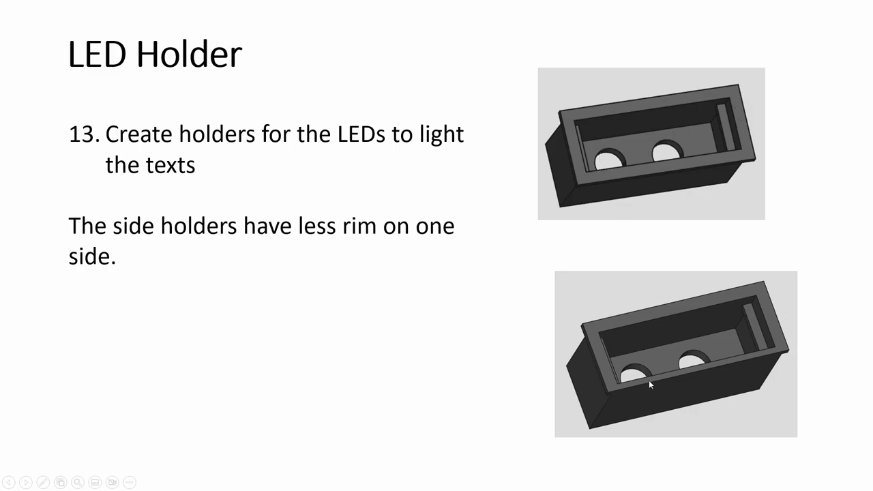
pyautogui.moveTo(605, 401)
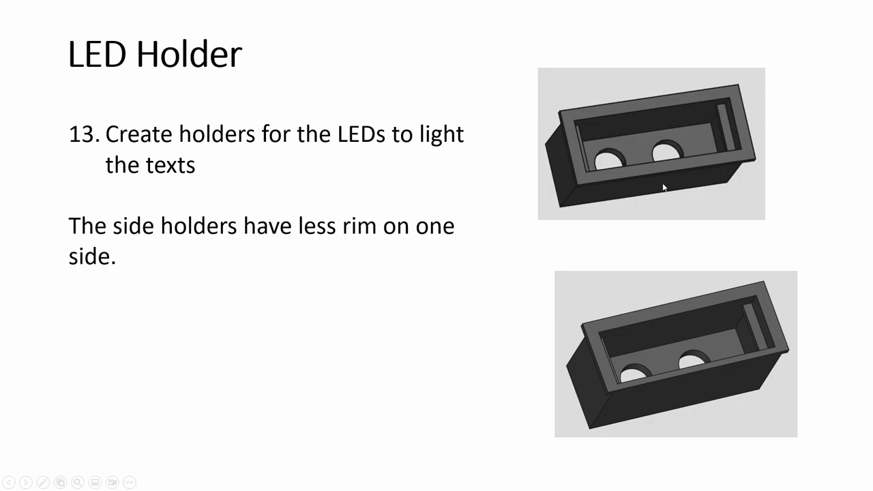
pyautogui.moveTo(610, 169)
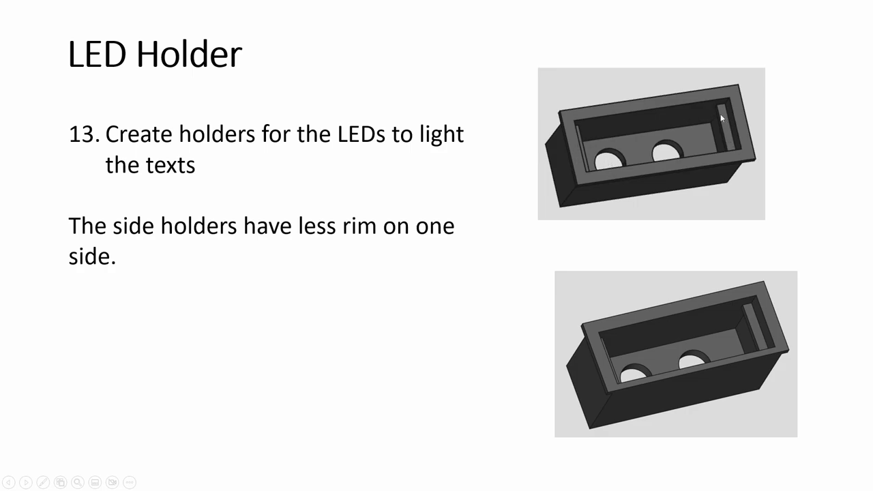
pyautogui.moveTo(734, 128)
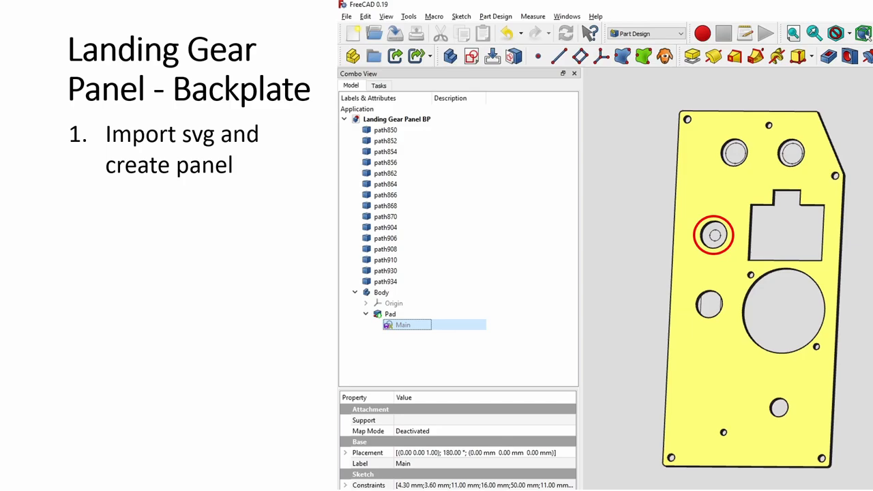
pyautogui.moveTo(509, 267)
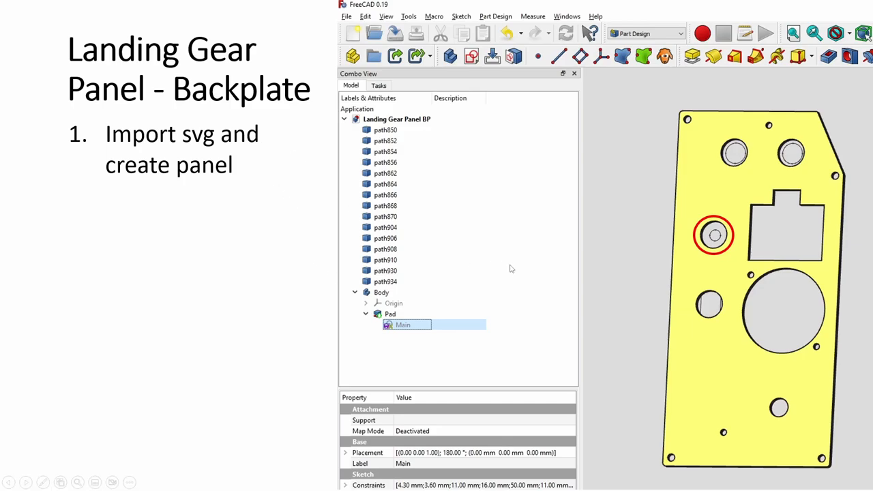
pyautogui.moveTo(769, 127)
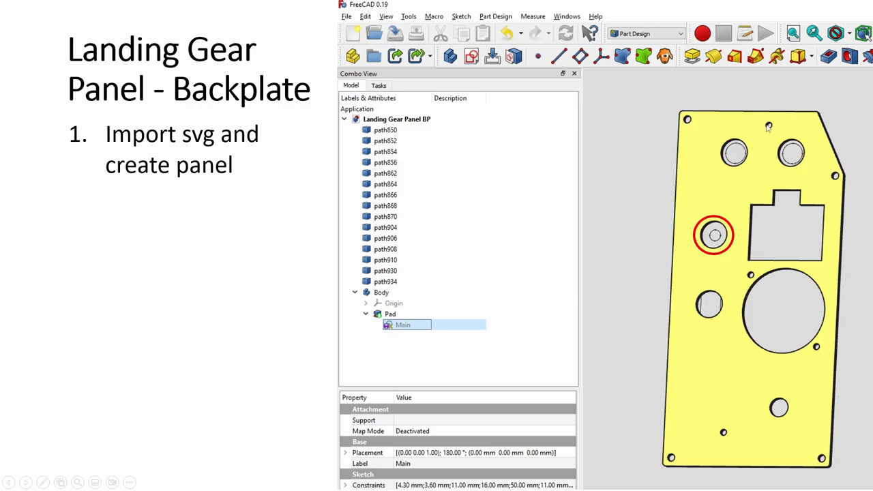
pyautogui.moveTo(739, 153)
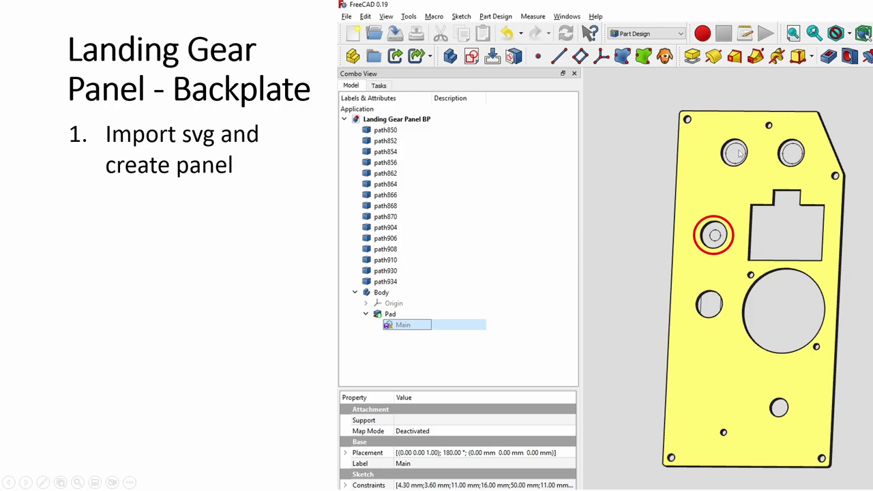
pyautogui.moveTo(712, 253)
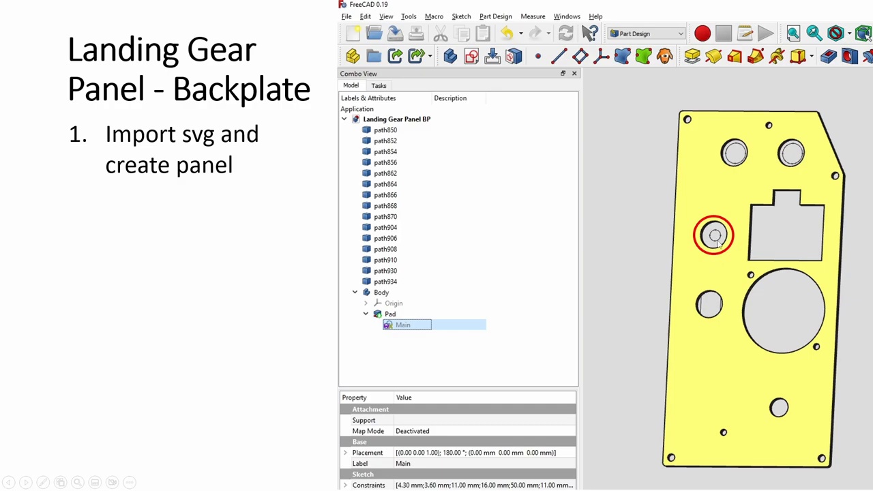
pyautogui.moveTo(614, 286)
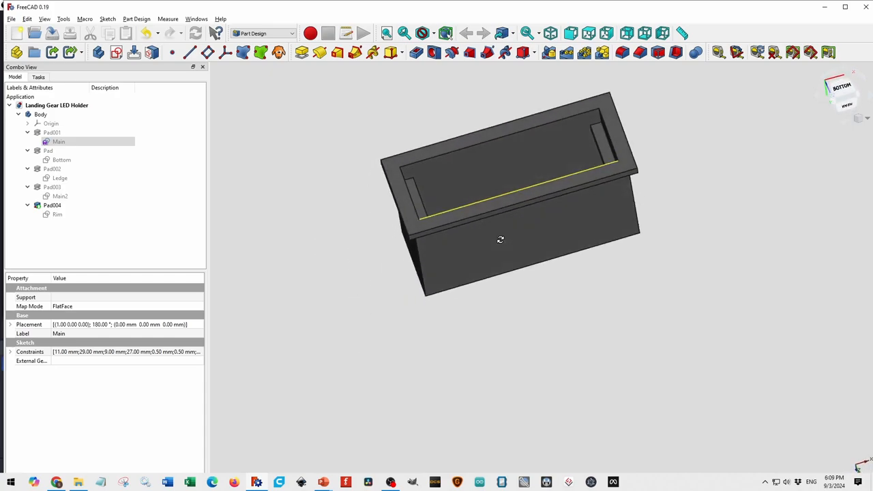
# Step: Orbit the LED holder to show its two holes and enter its 29x11 / 27x9 mm outline sketch
pyautogui.moveTo(502, 238); pyautogui.dragTo(570, 150)
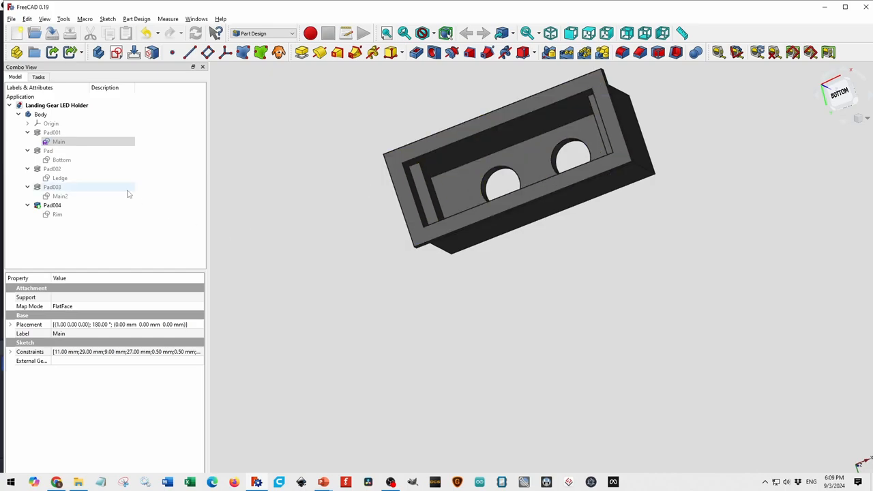
pyautogui.doubleClick(59, 141)
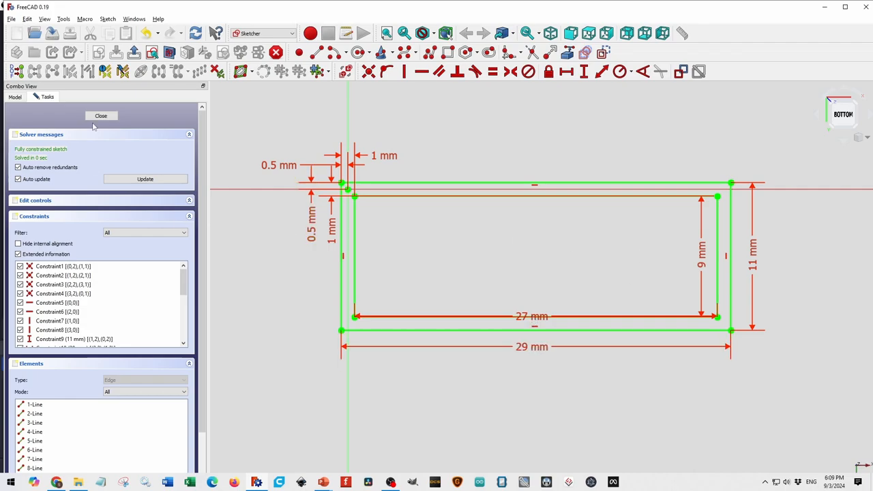
# Step: Close the outline sketch, review the wall pad, then the two-hole bottom sketch and bottom pad
pyautogui.click(100, 114)
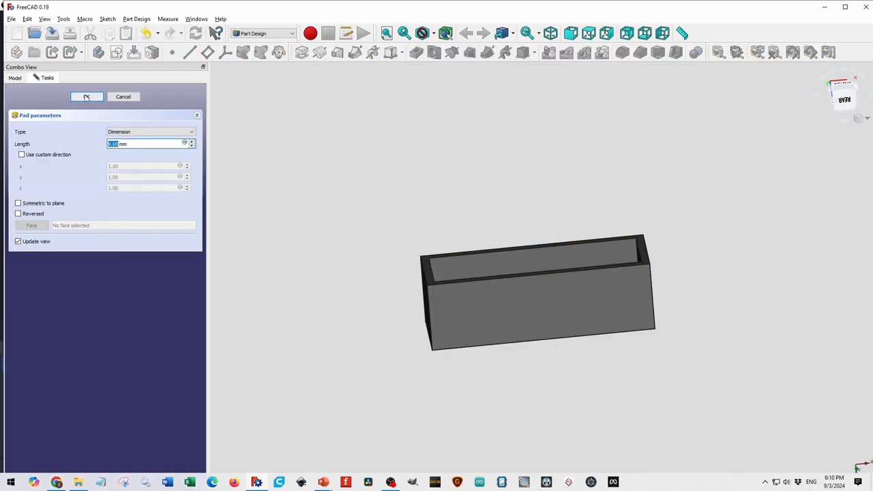
pyautogui.click(87, 96)
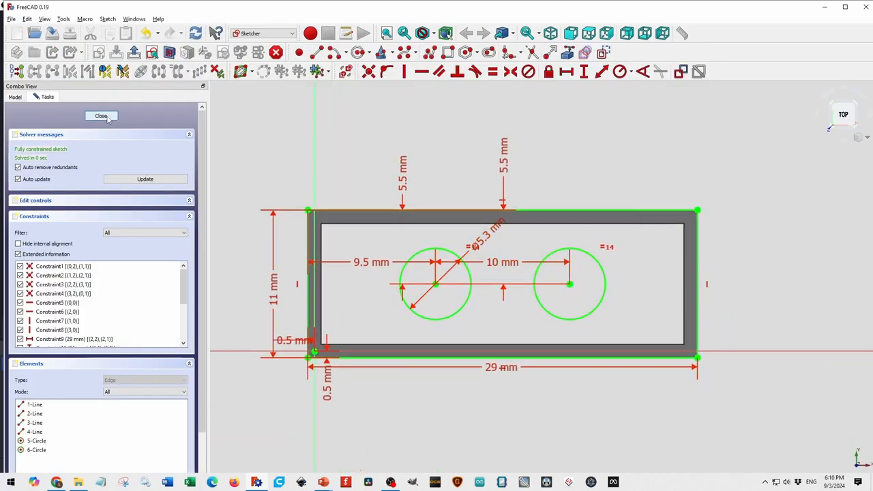
pyautogui.click(101, 116)
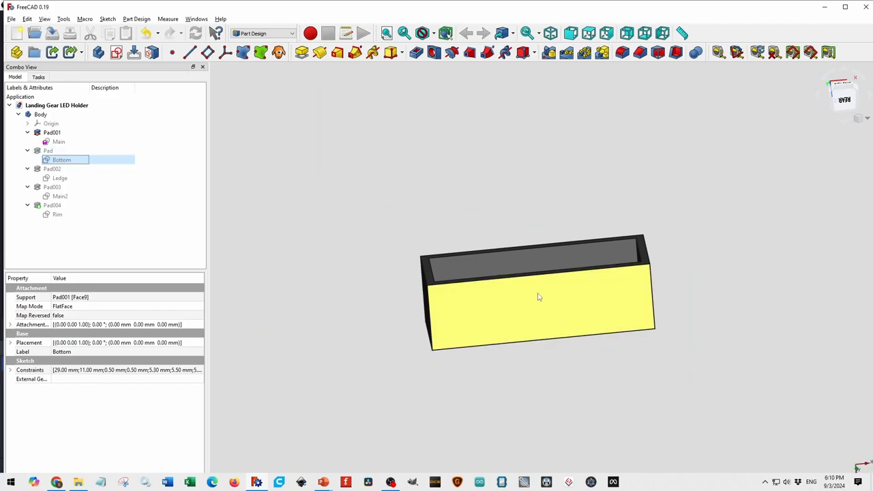
pyautogui.click(49, 150)
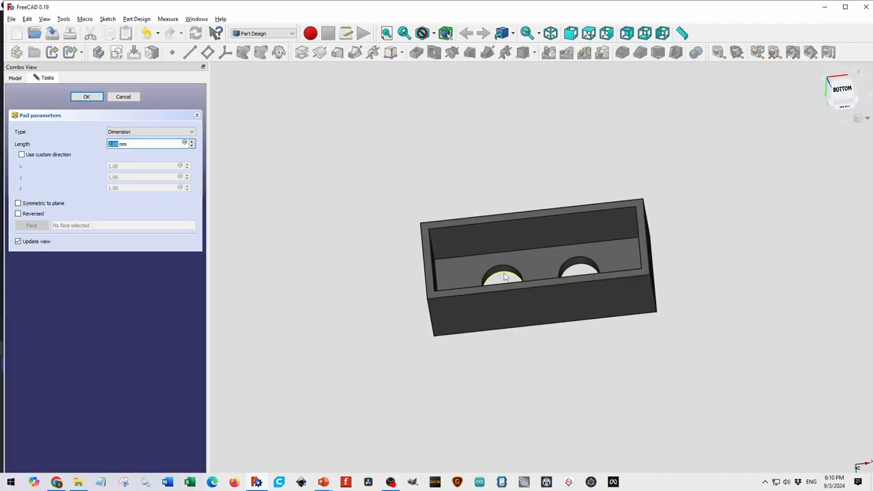
pyautogui.click(86, 95)
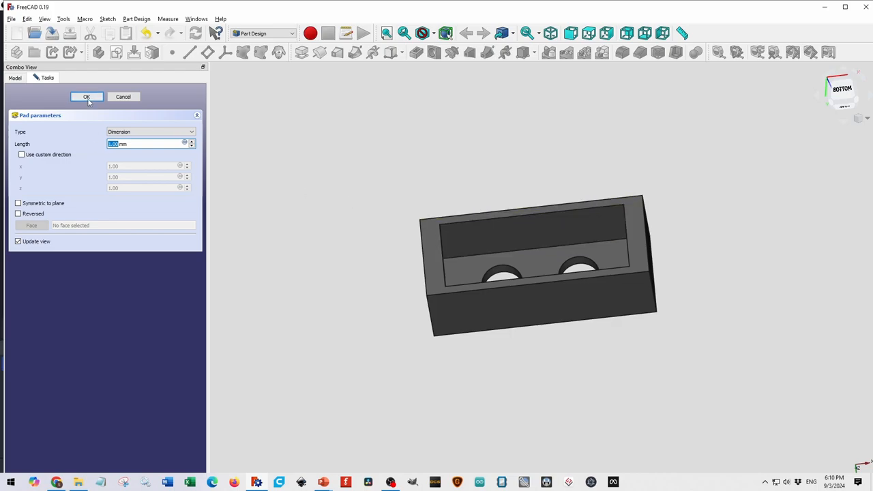
pyautogui.click(86, 95)
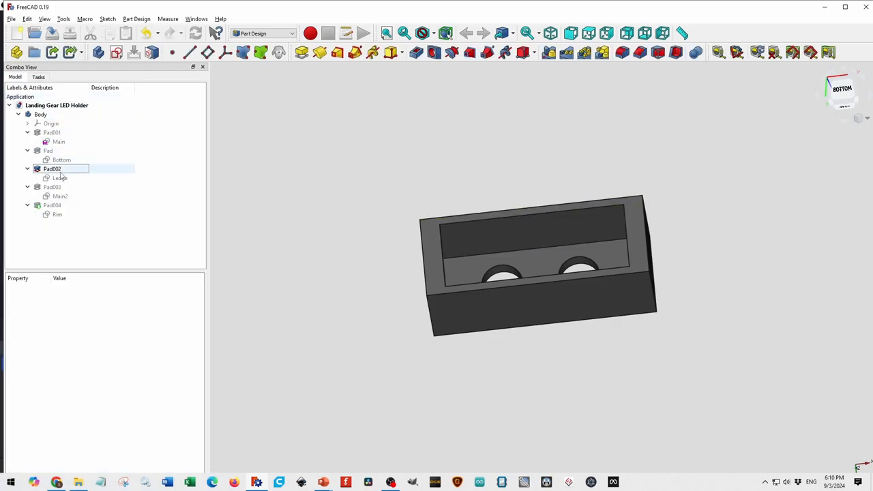
# Step: Review the Pad002 ledge parameters and return to the finished LED holder model
pyautogui.doubleClick(52, 169)
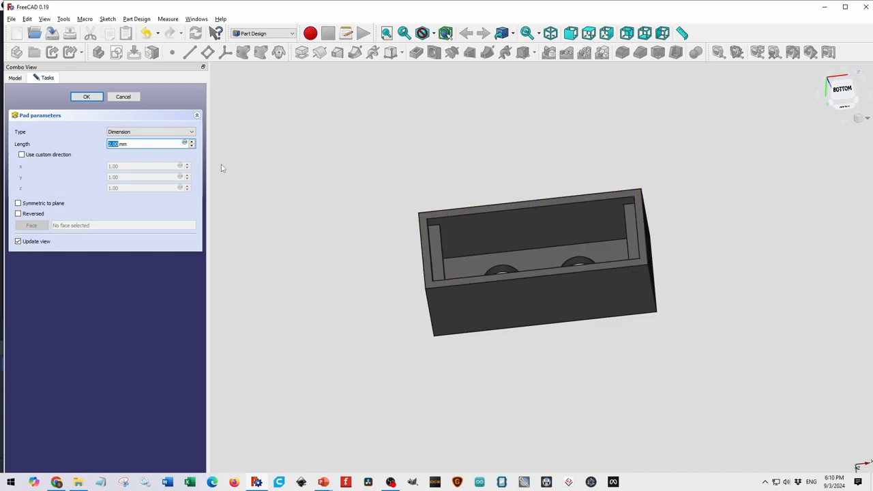
pyautogui.click(86, 96)
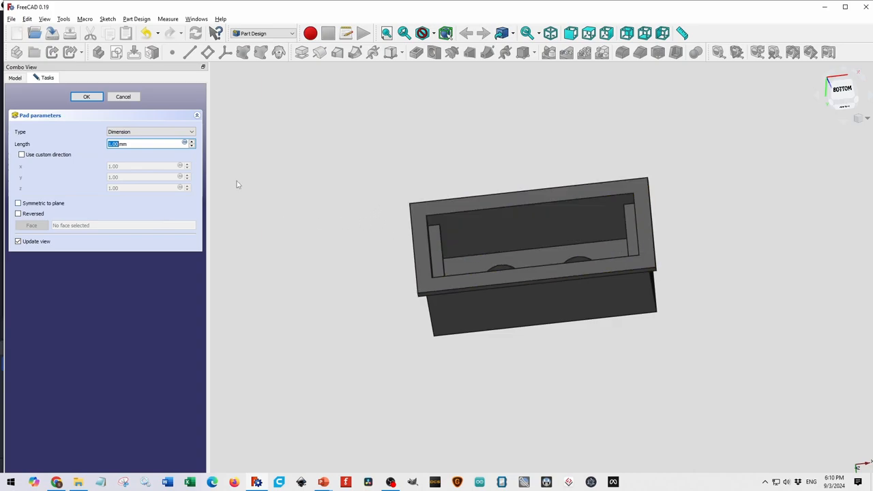
pyautogui.click(87, 96)
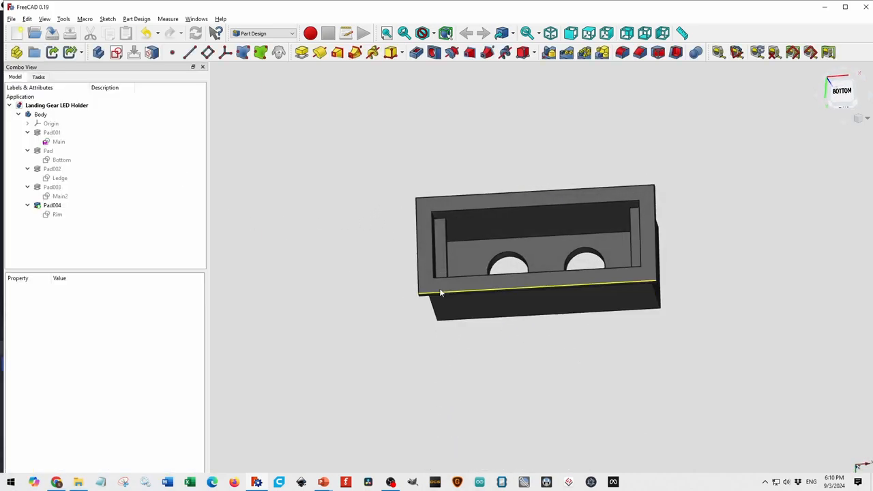
pyautogui.click(535, 221)
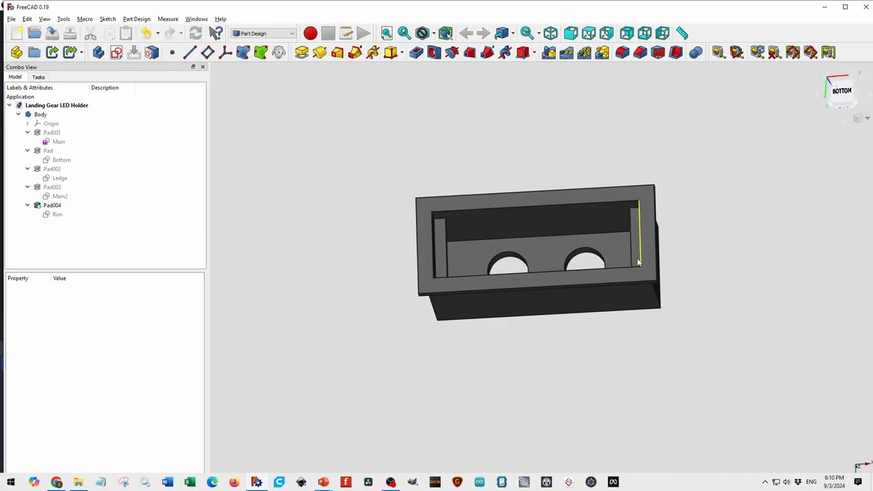
pyautogui.click(636, 239)
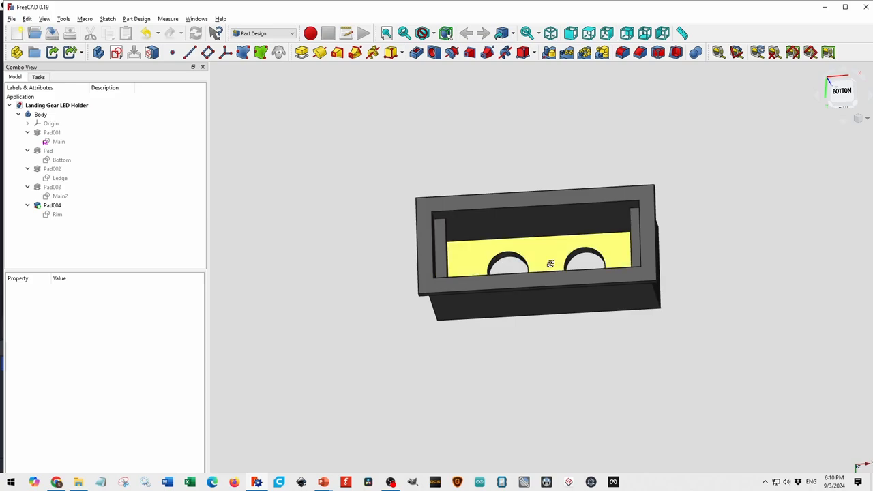
pyautogui.moveTo(551, 265); pyautogui.dragTo(668, 194)
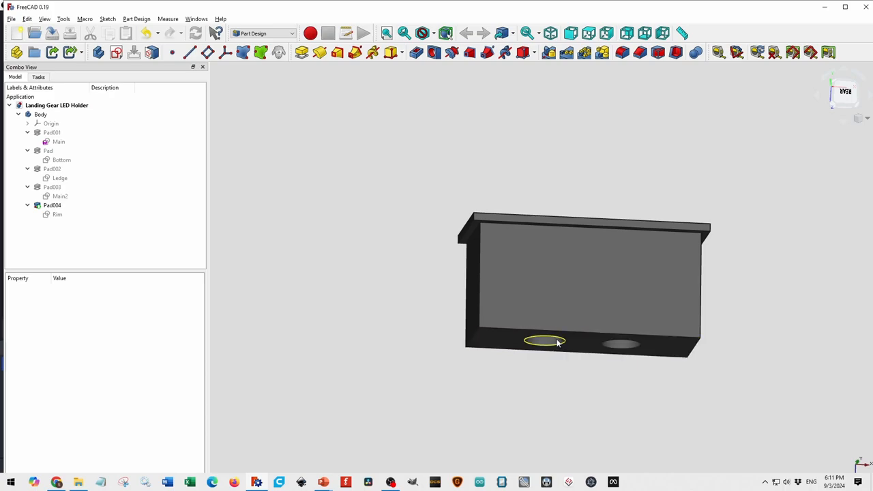
pyautogui.click(584, 282)
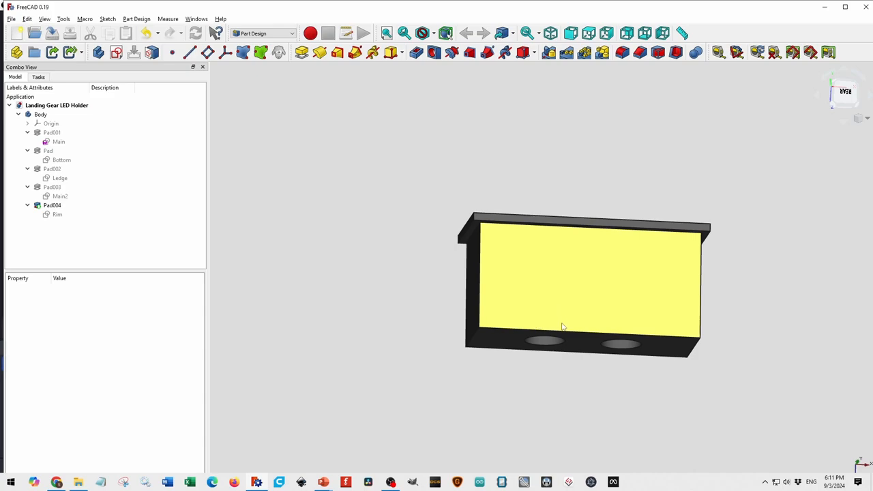
pyautogui.moveTo(558, 322)
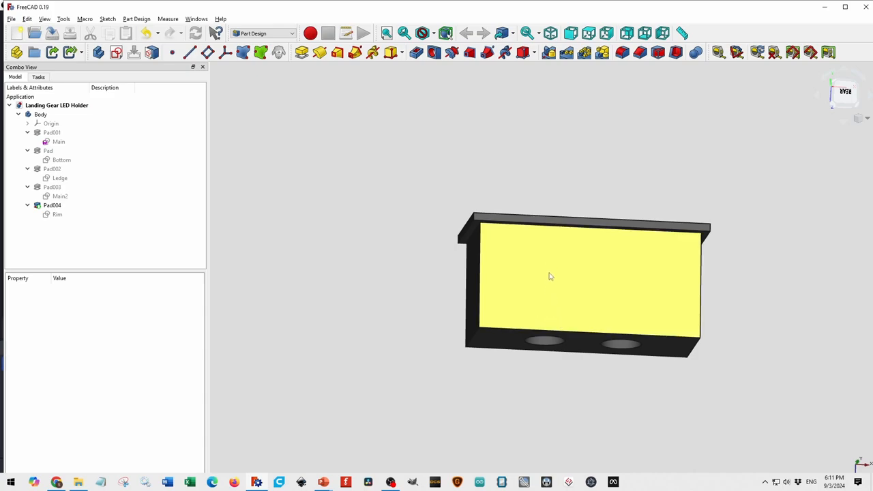
pyautogui.moveTo(540, 266)
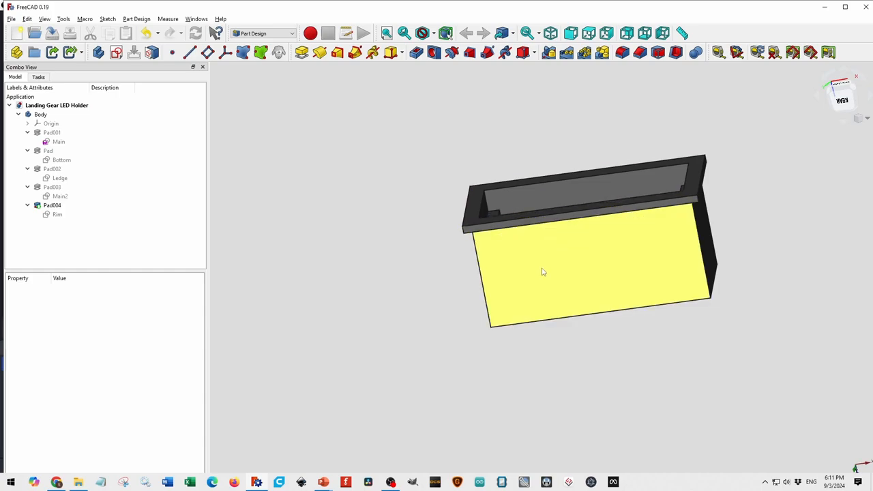
pyautogui.moveTo(576, 235)
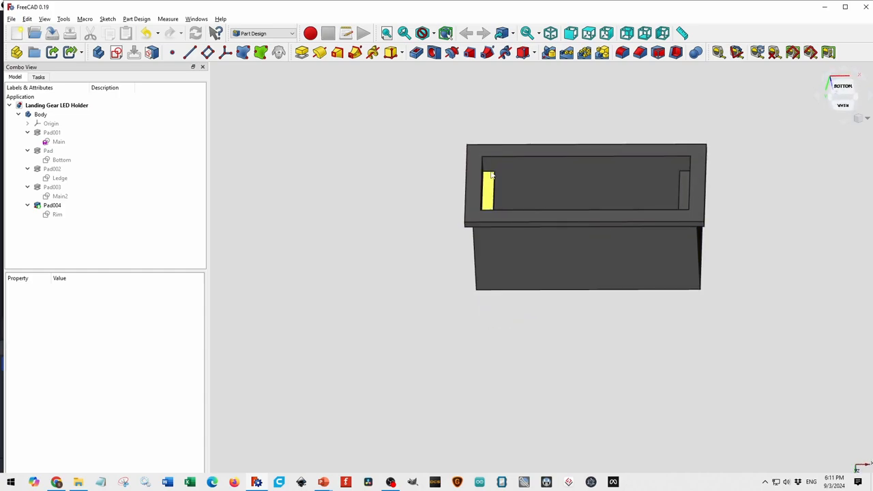
pyautogui.click(584, 259)
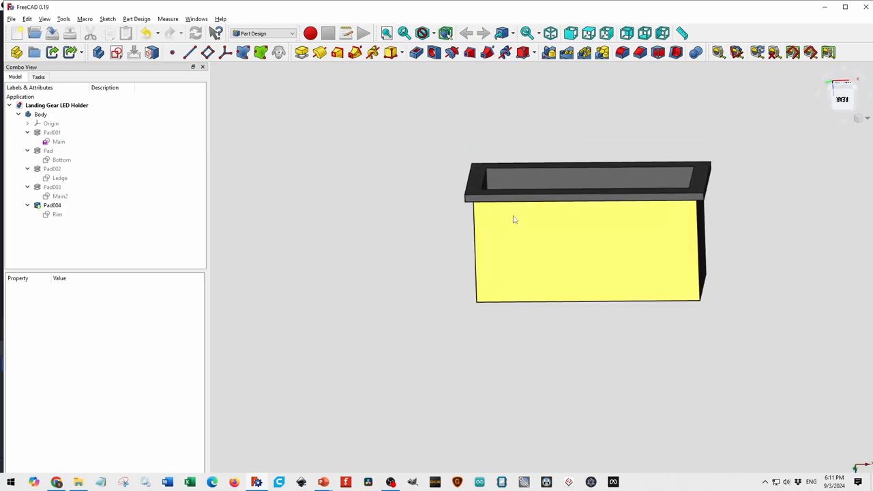
pyautogui.moveTo(513, 247)
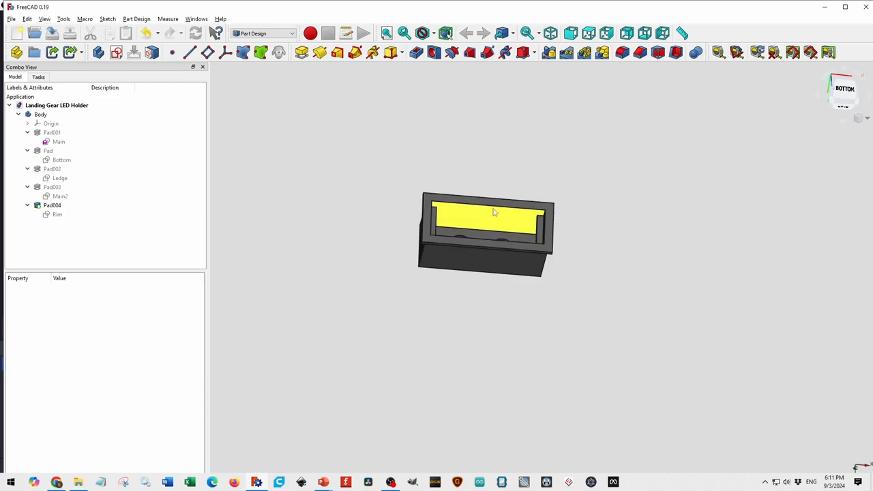
pyautogui.scroll(3)
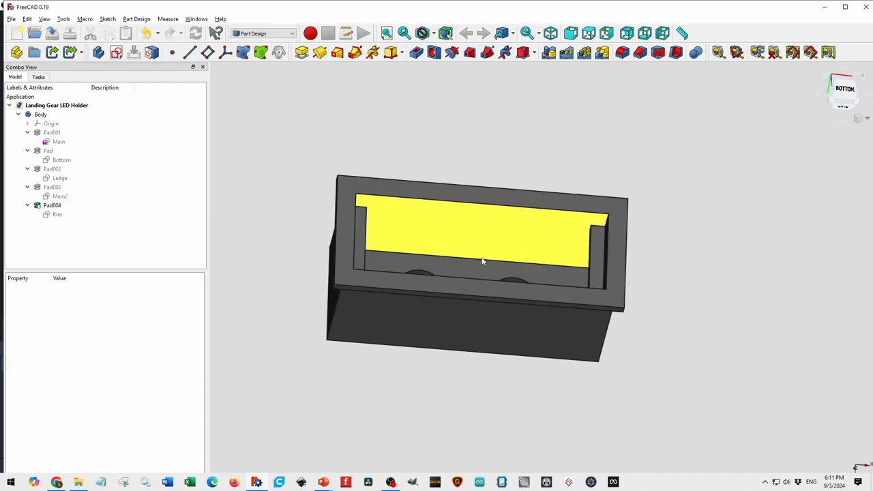
pyautogui.moveTo(482, 262); pyautogui.dragTo(562, 283)
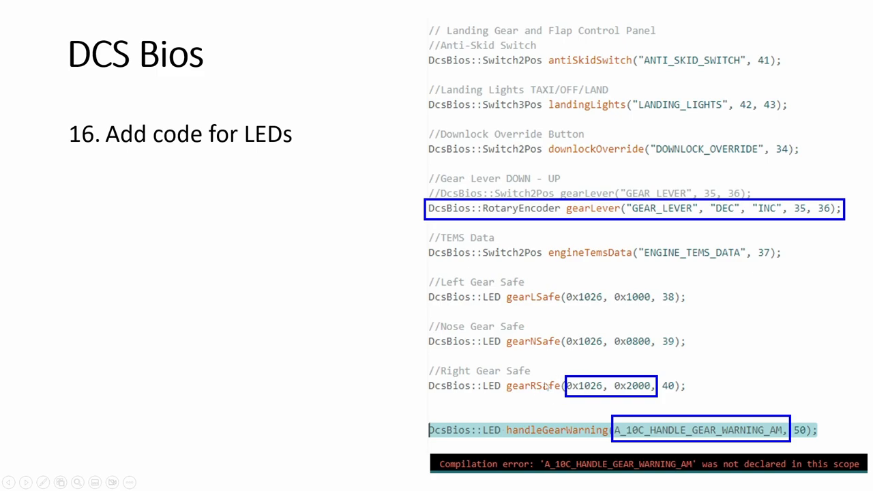
pyautogui.moveTo(579, 309)
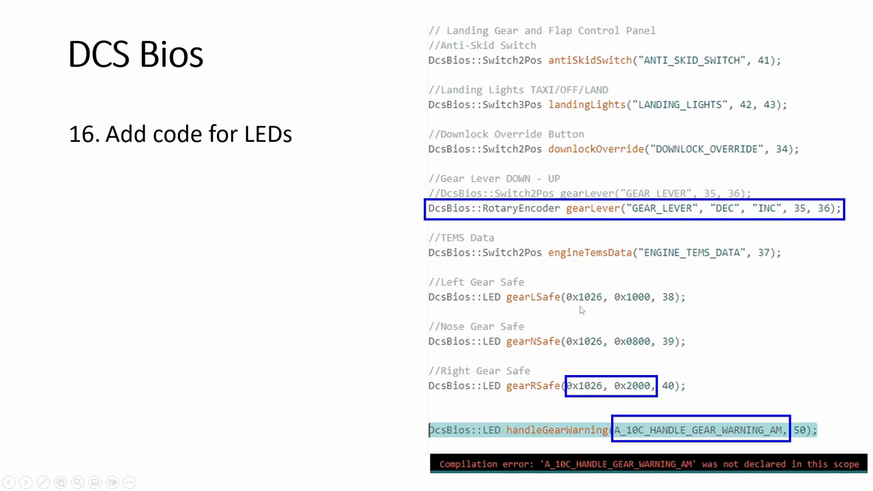
pyautogui.moveTo(669, 361)
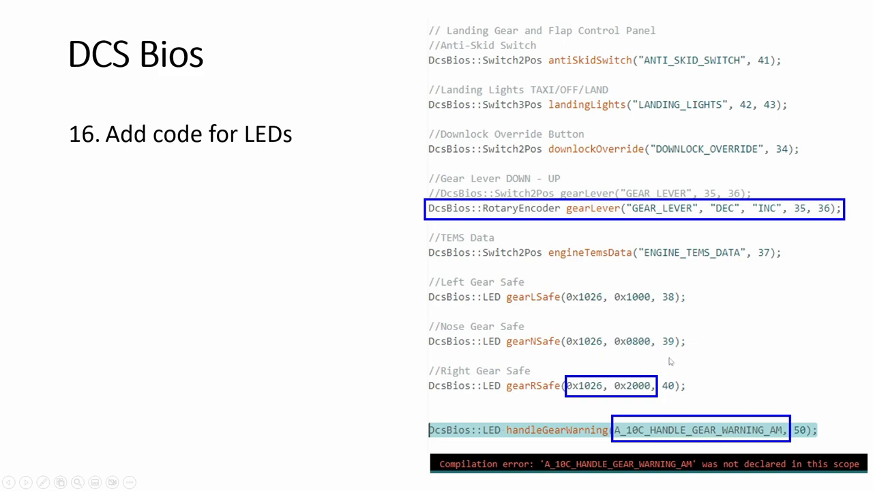
pyautogui.moveTo(662, 352)
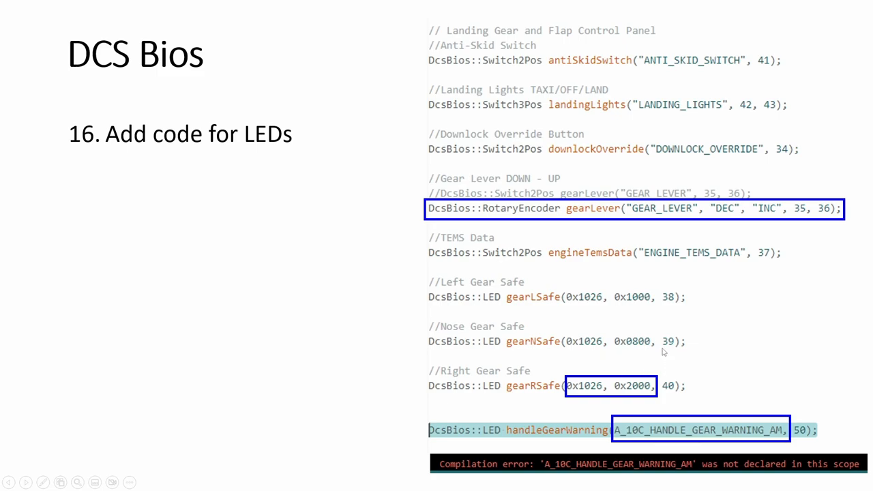
pyautogui.moveTo(756, 431)
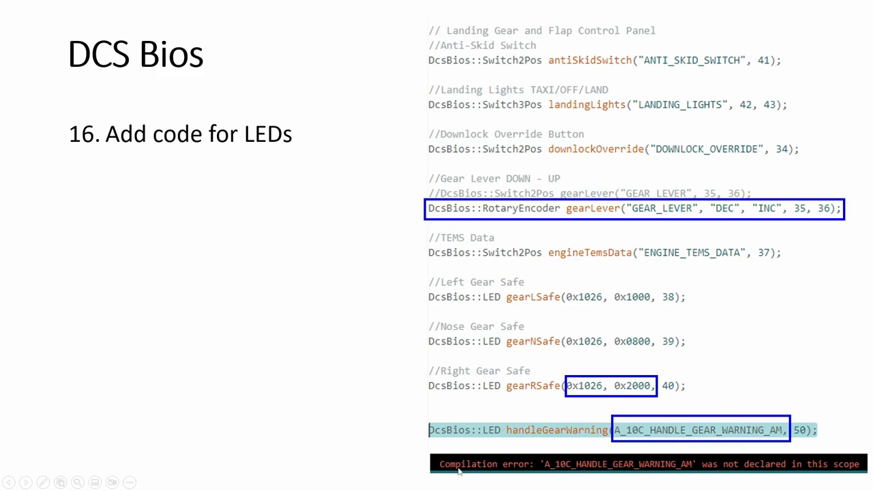
pyautogui.moveTo(557, 471)
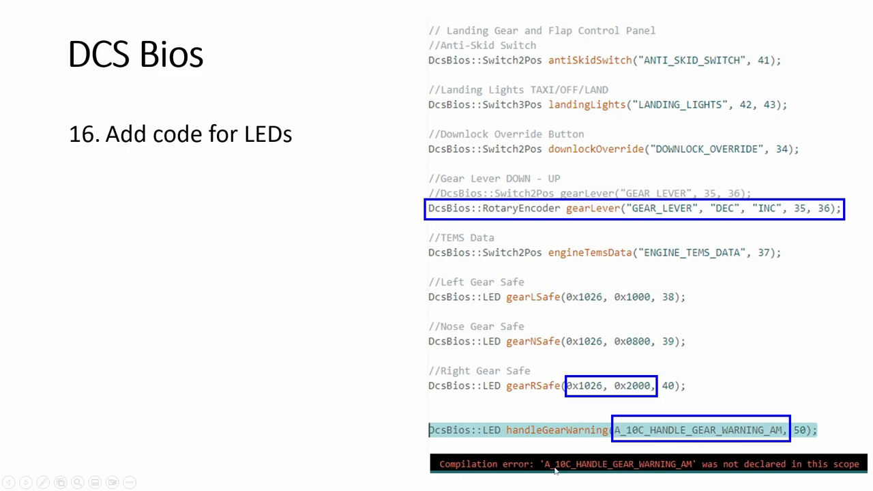
pyautogui.moveTo(821, 470)
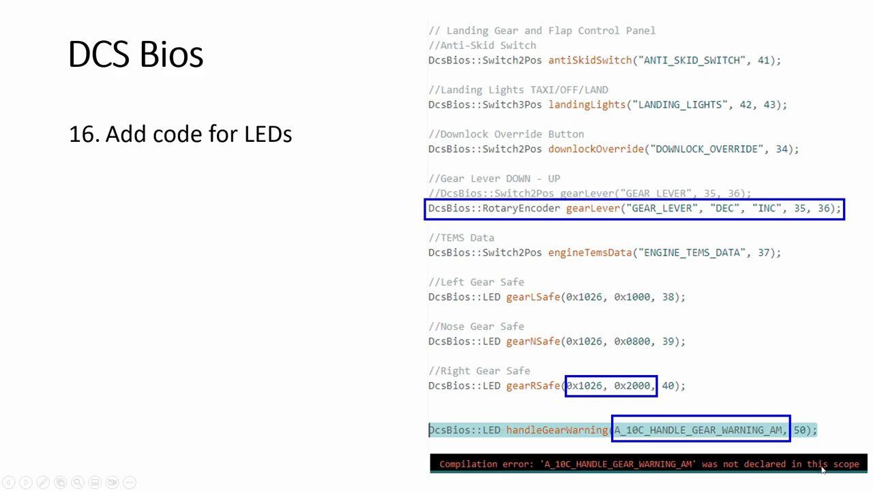
pyautogui.moveTo(681, 439)
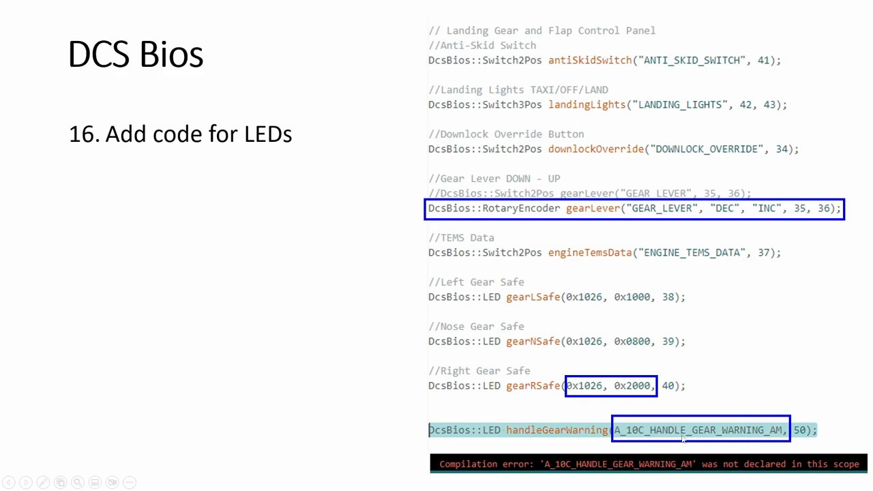
pyautogui.moveTo(602, 286)
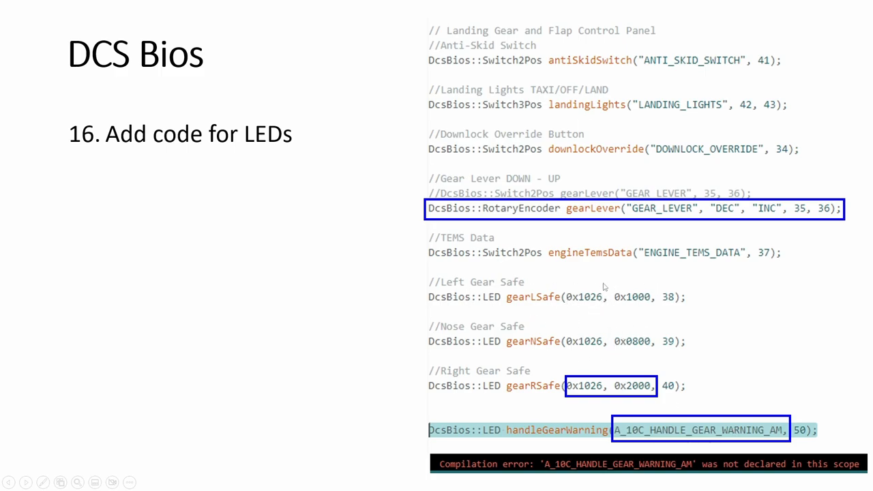
# Step: Advance to the 'Macros – 17. Declare address location' slide
pyautogui.press('Right')
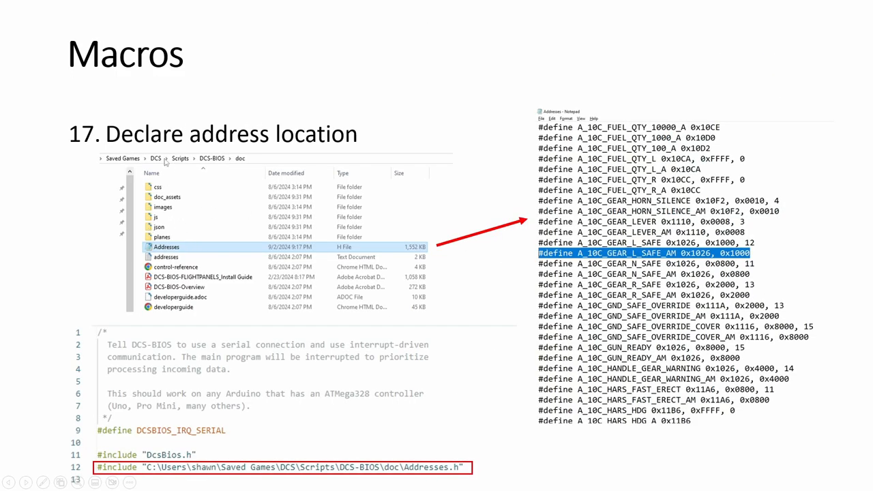
pyautogui.moveTo(184, 162)
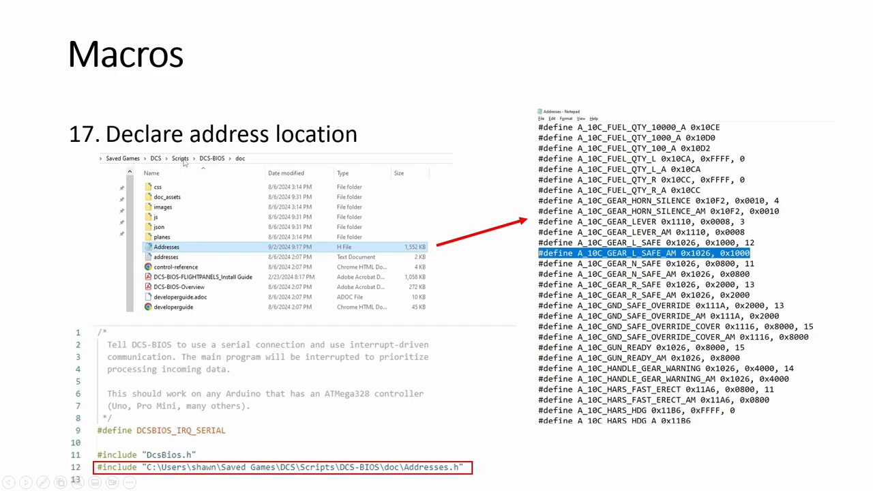
pyautogui.moveTo(237, 164)
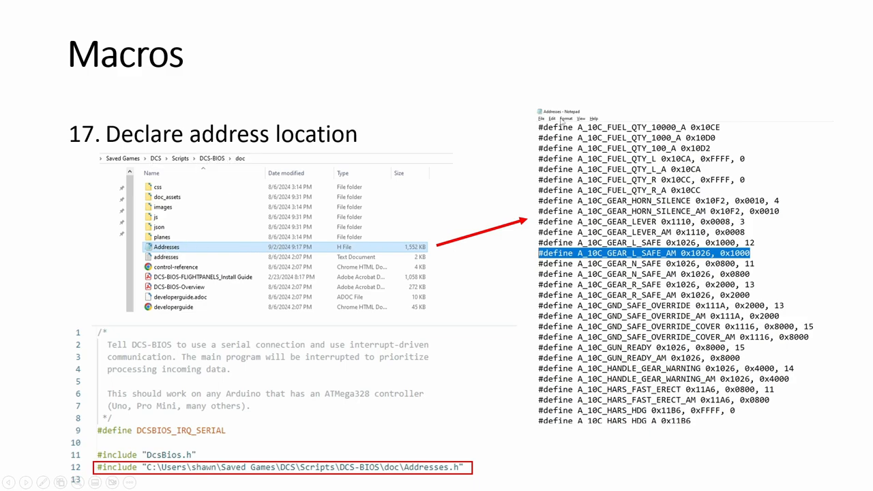
pyautogui.moveTo(584, 157)
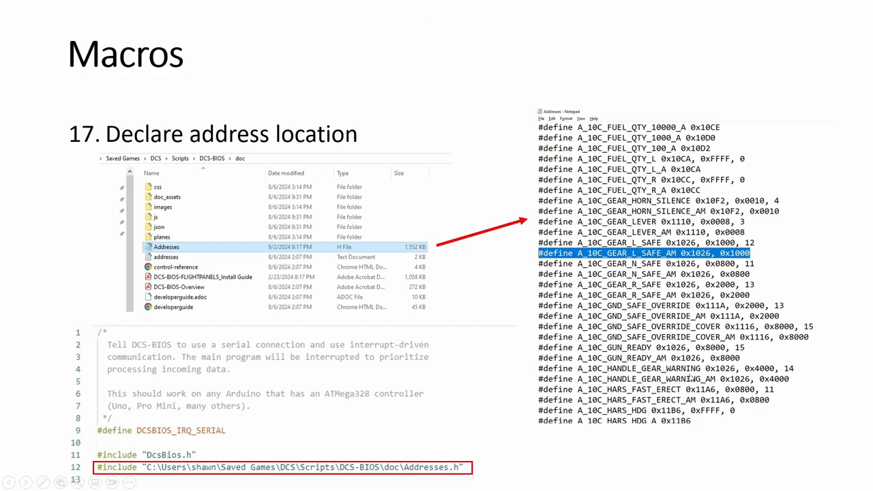
pyautogui.moveTo(758, 361)
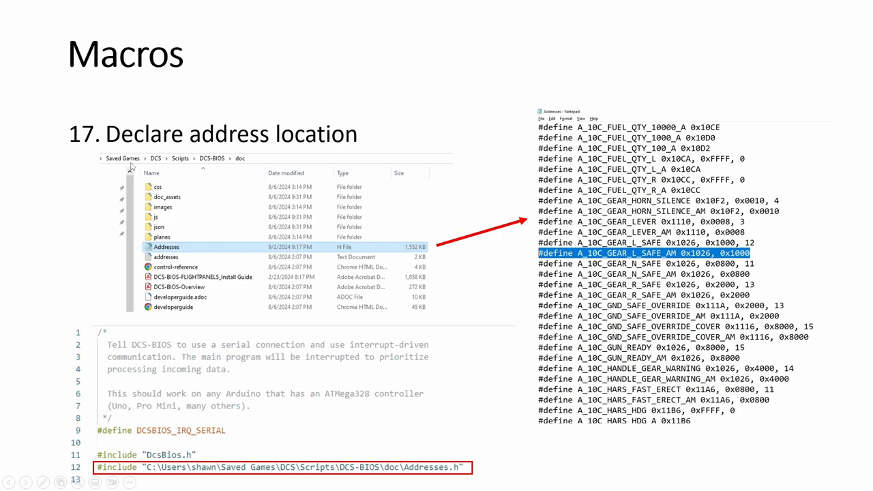
pyautogui.moveTo(114, 467)
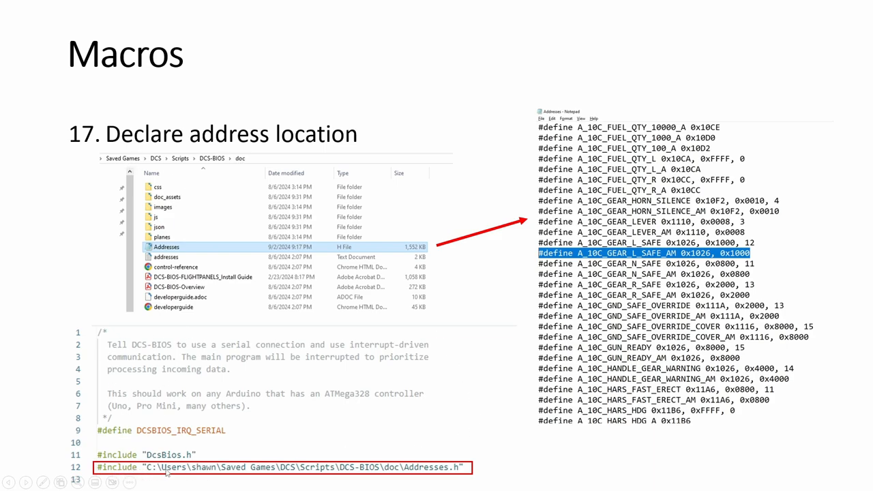
pyautogui.moveTo(285, 472)
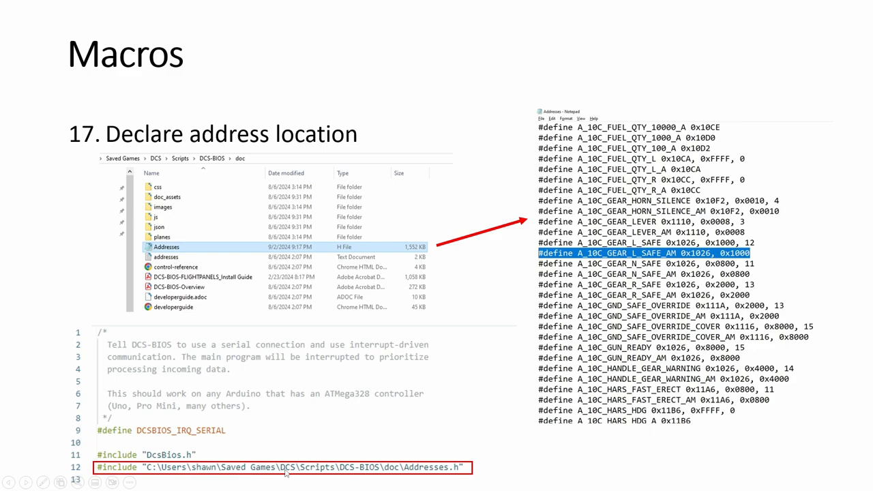
pyautogui.moveTo(456, 472)
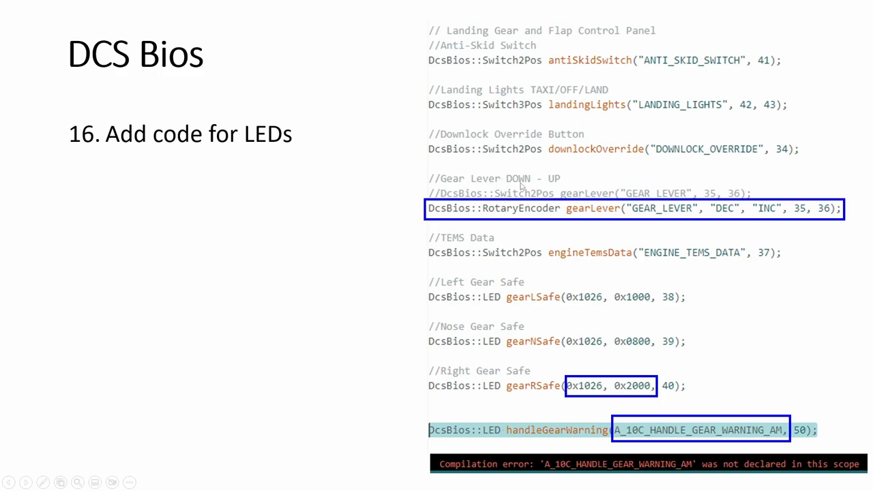
pyautogui.moveTo(665, 204)
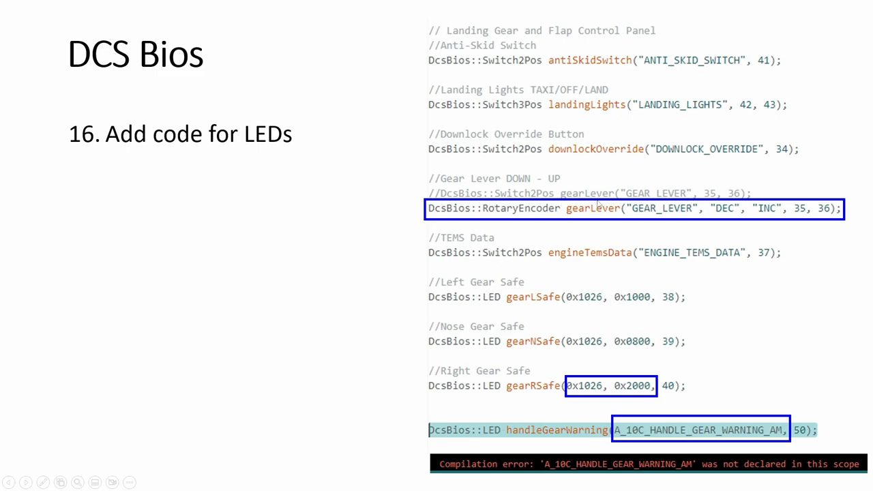
pyautogui.moveTo(530, 224)
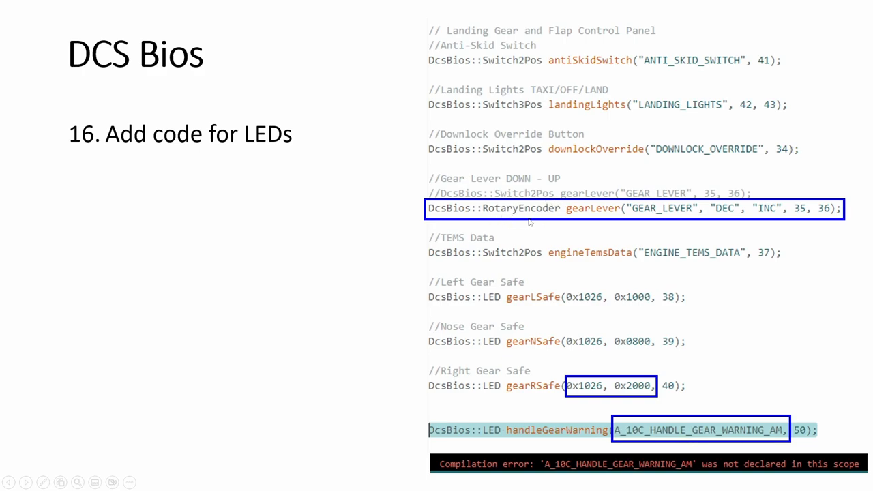
pyautogui.moveTo(554, 210)
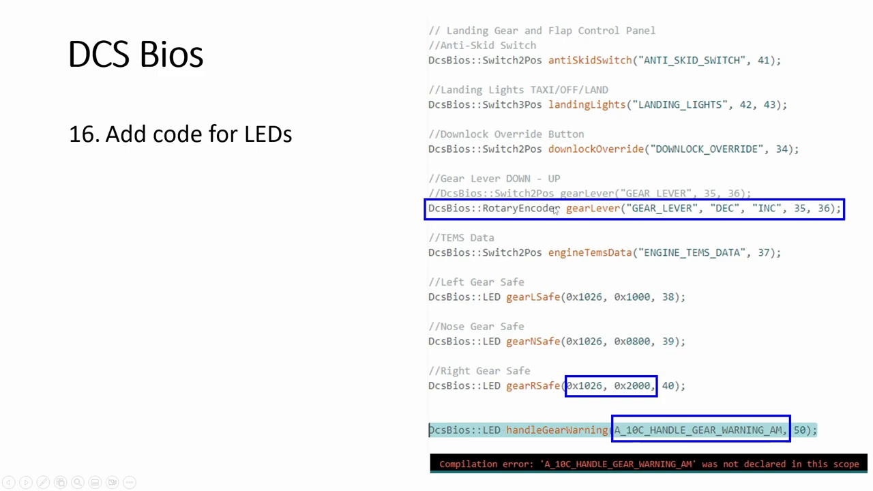
pyautogui.moveTo(610, 219)
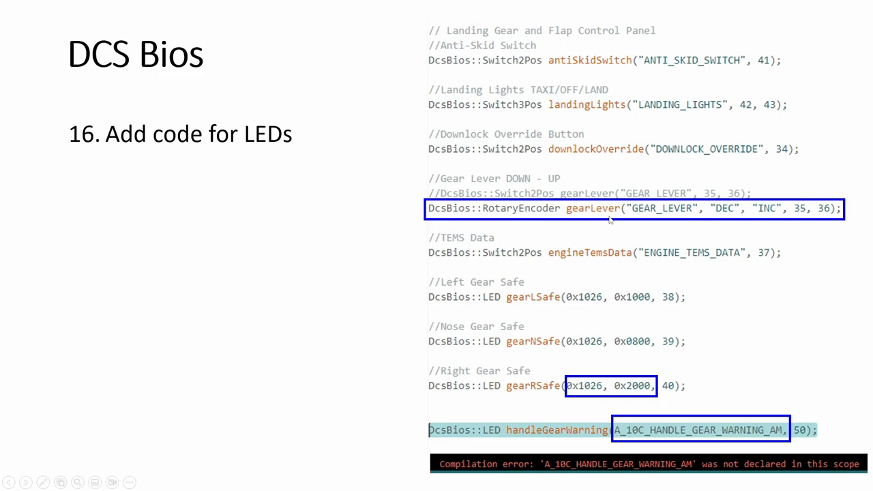
pyautogui.moveTo(328, 218)
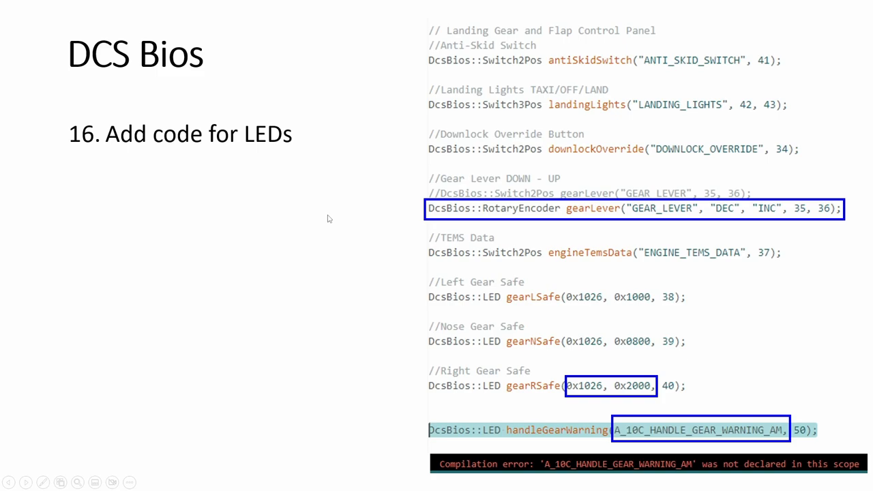
pyautogui.moveTo(422, 210)
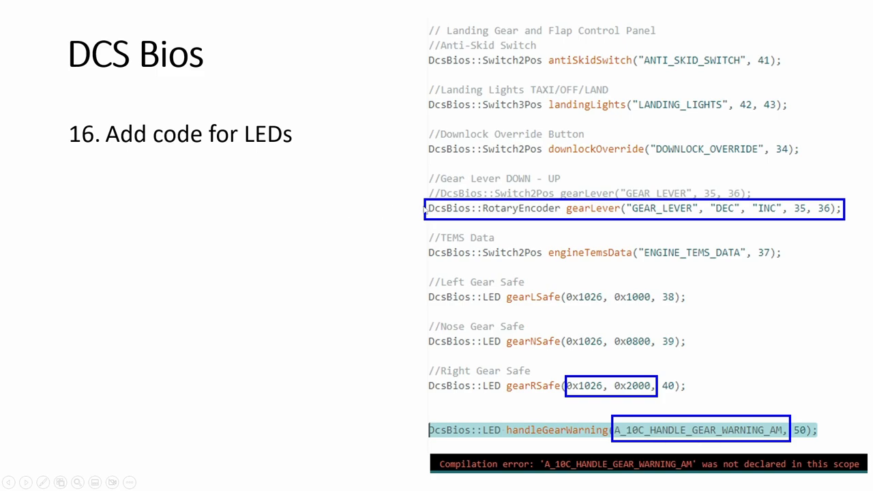
pyautogui.moveTo(647, 422)
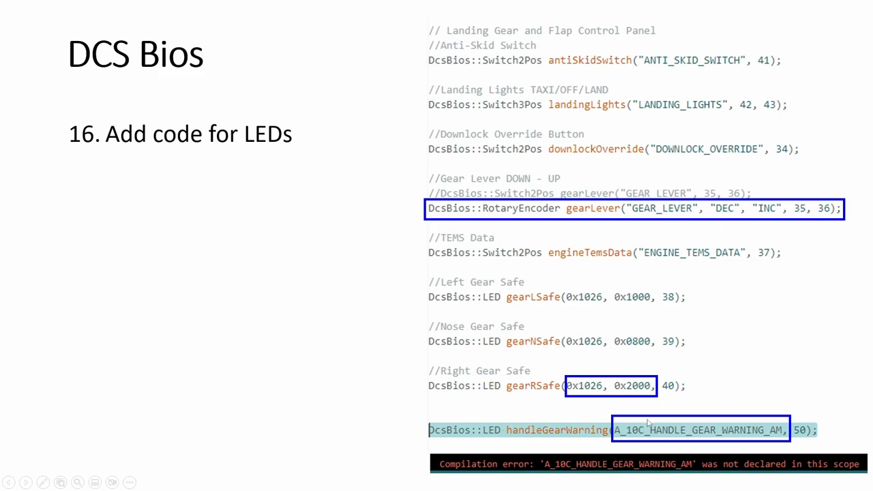
# Step: Advance to the Helios Special Controls slide with the Export MFD to VR control
pyautogui.press('right')
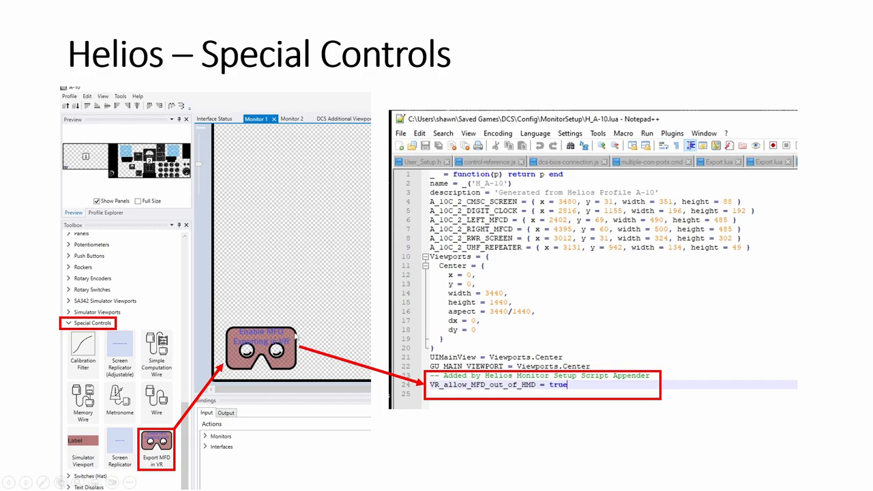
pyautogui.moveTo(543, 333)
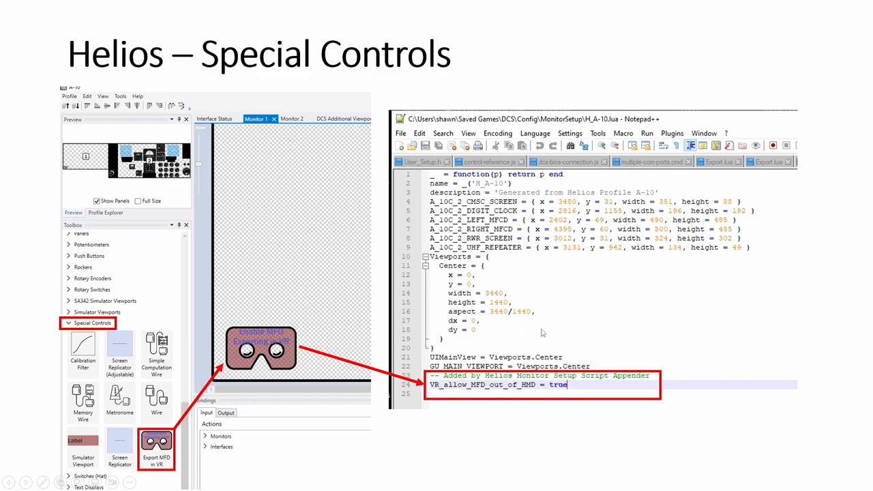
pyautogui.moveTo(135, 136)
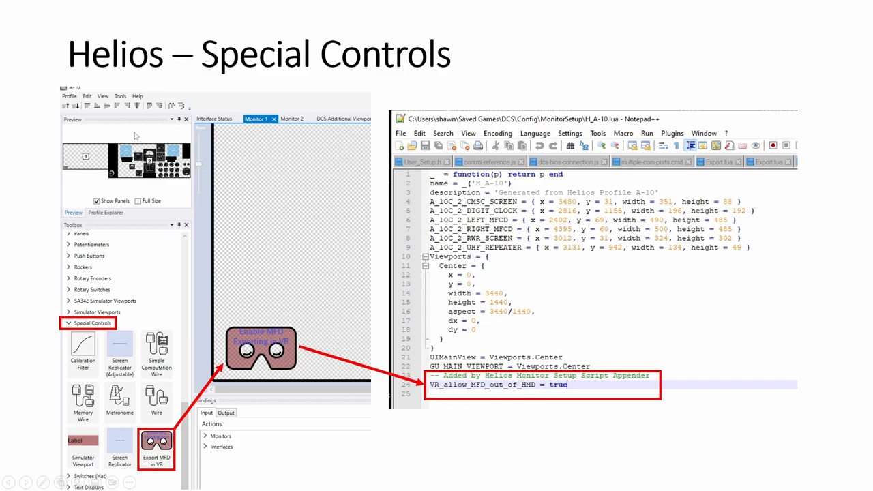
pyautogui.moveTo(388, 121)
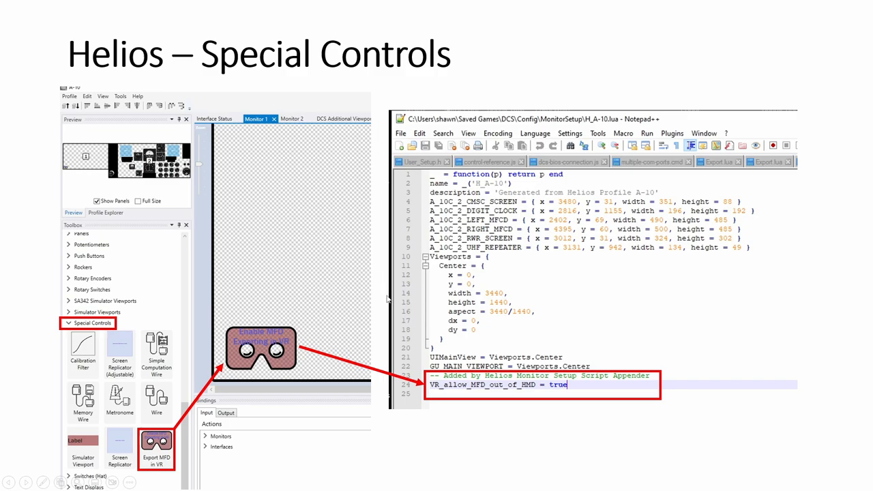
pyautogui.moveTo(382, 336)
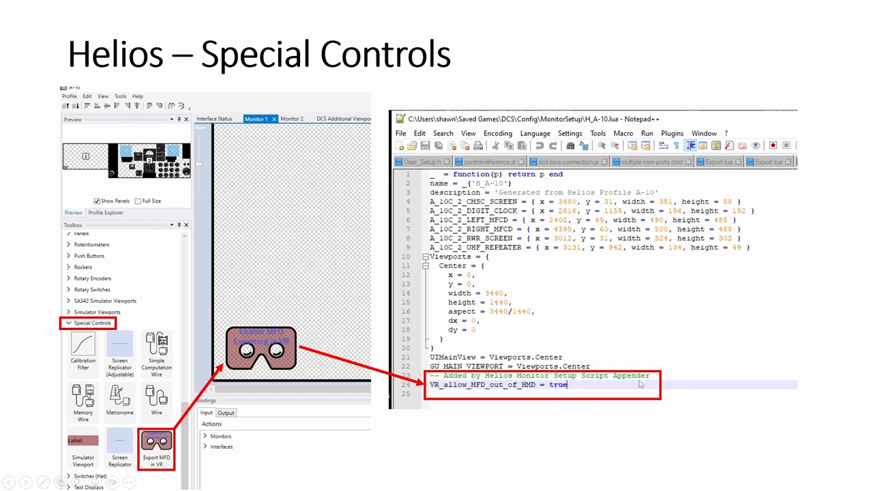
pyautogui.moveTo(484, 319)
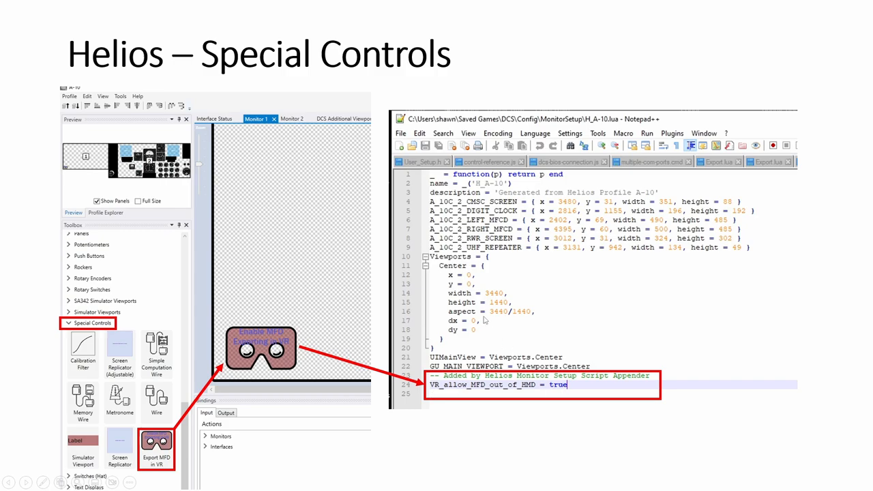
pyautogui.moveTo(497, 293)
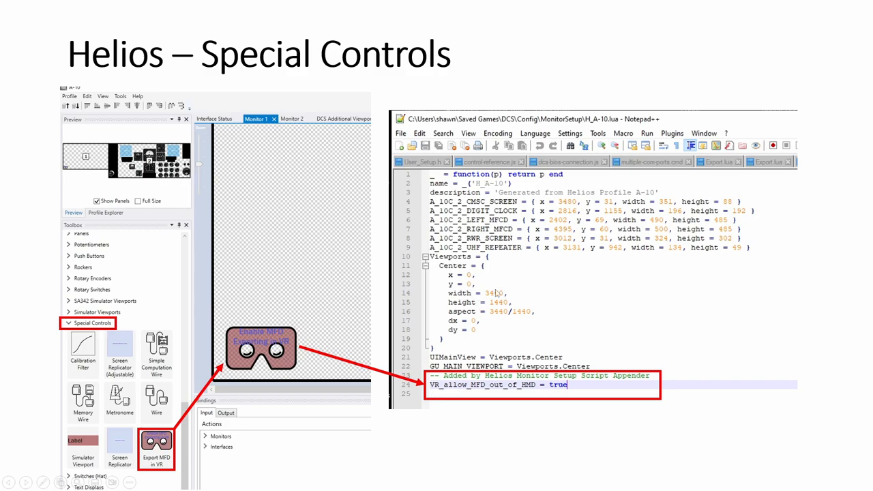
pyautogui.moveTo(510, 303)
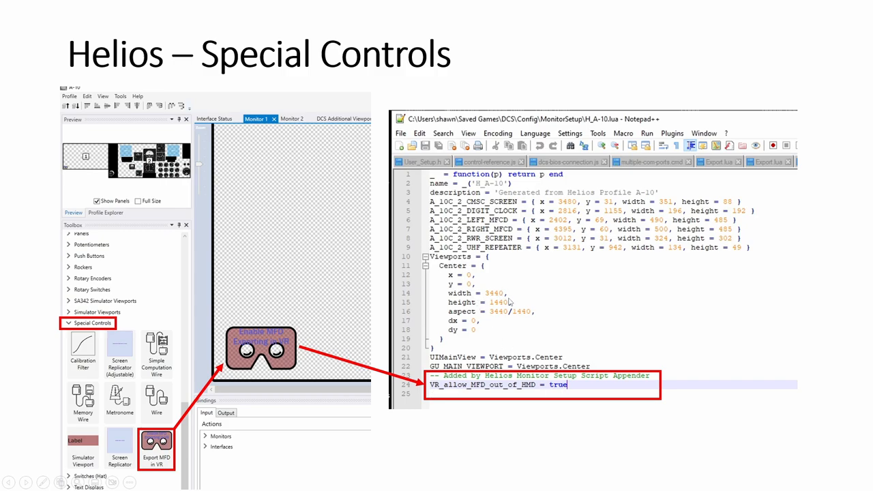
pyautogui.moveTo(515, 295)
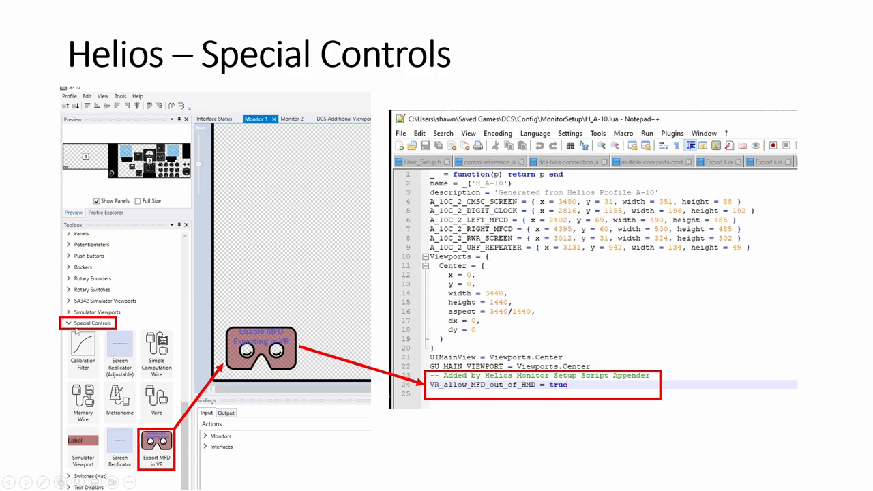
pyautogui.moveTo(102, 335)
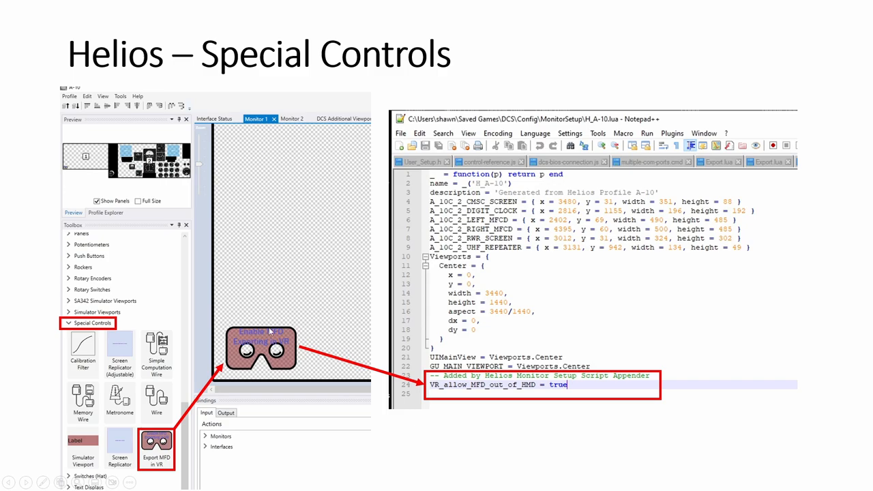
pyautogui.moveTo(326, 138)
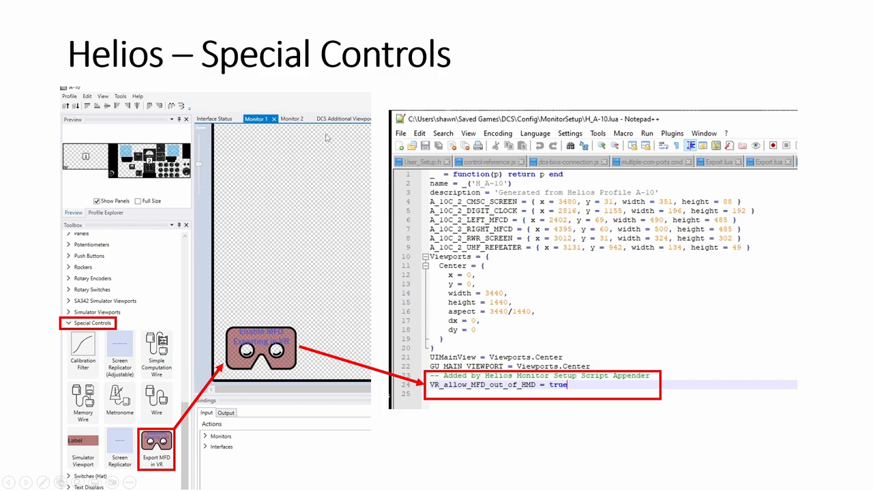
pyautogui.moveTo(335, 152)
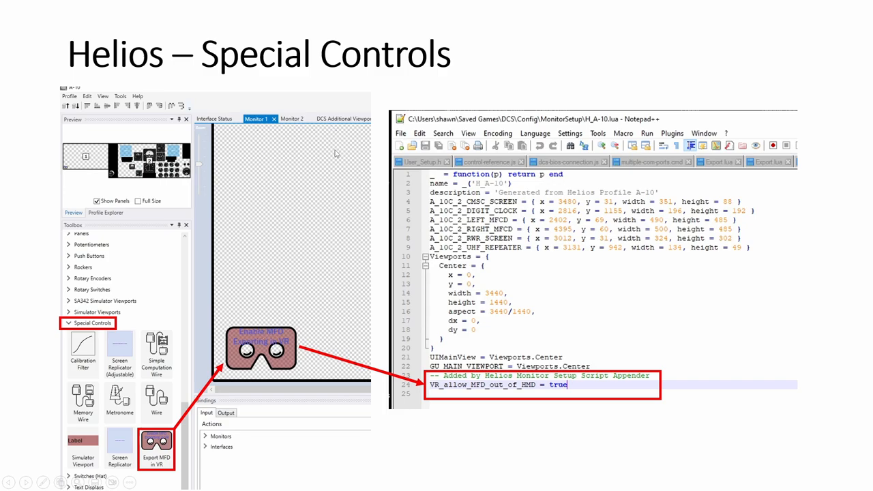
pyautogui.moveTo(755, 346)
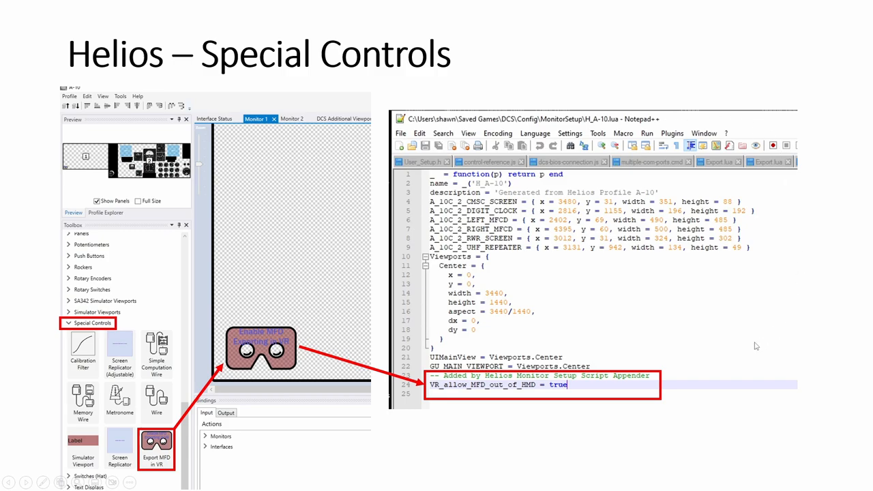
pyautogui.moveTo(579, 128)
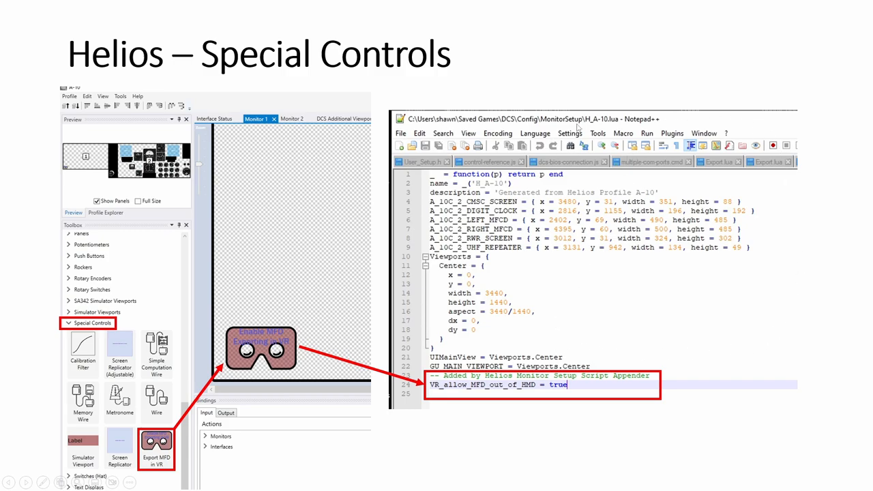
pyautogui.moveTo(638, 264)
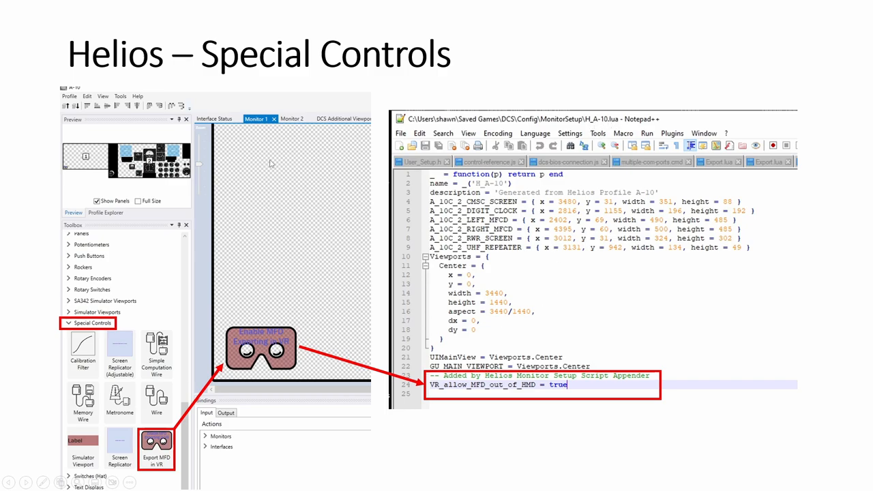
pyautogui.moveTo(349, 280)
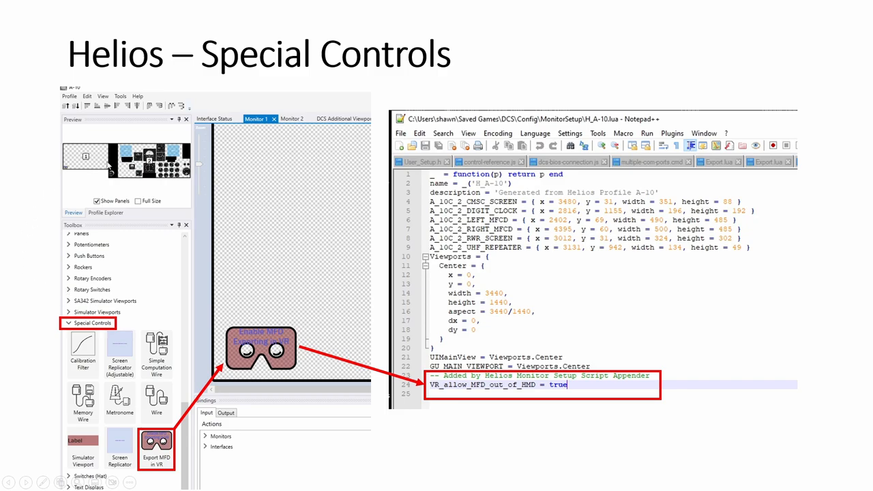
pyautogui.moveTo(100, 175)
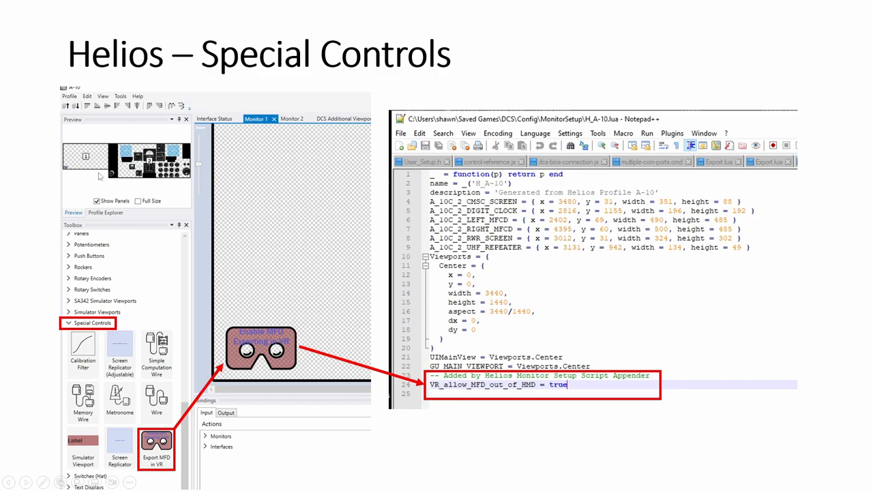
pyautogui.moveTo(177, 395)
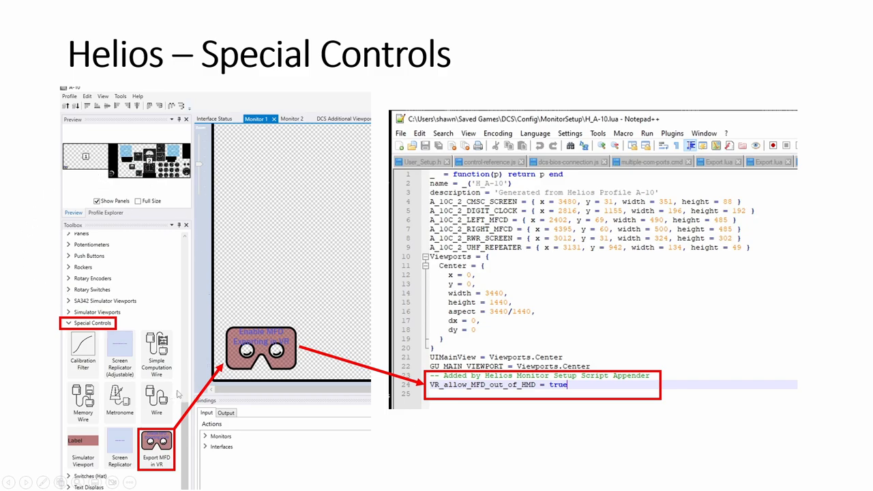
pyautogui.moveTo(565, 296)
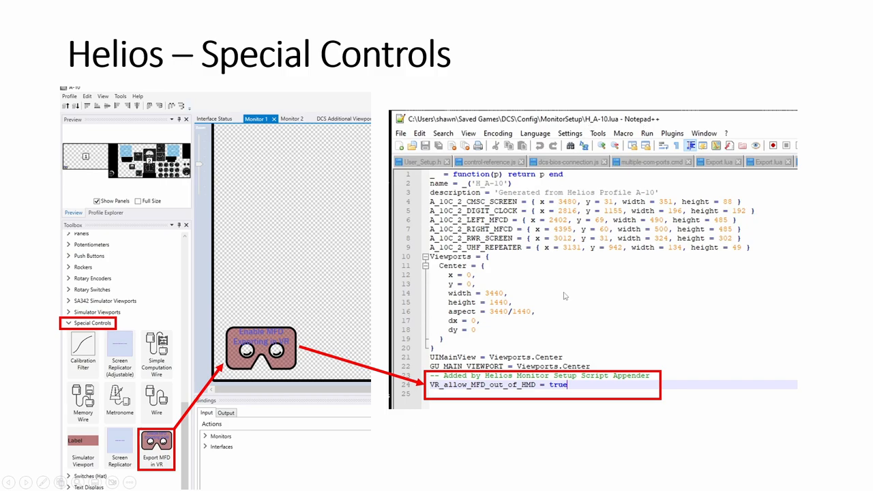
pyautogui.moveTo(546, 308)
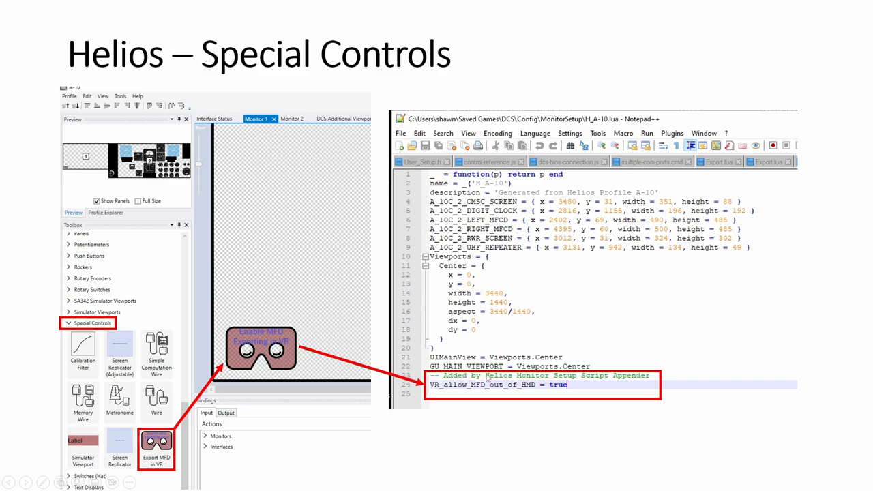
pyautogui.moveTo(521, 318)
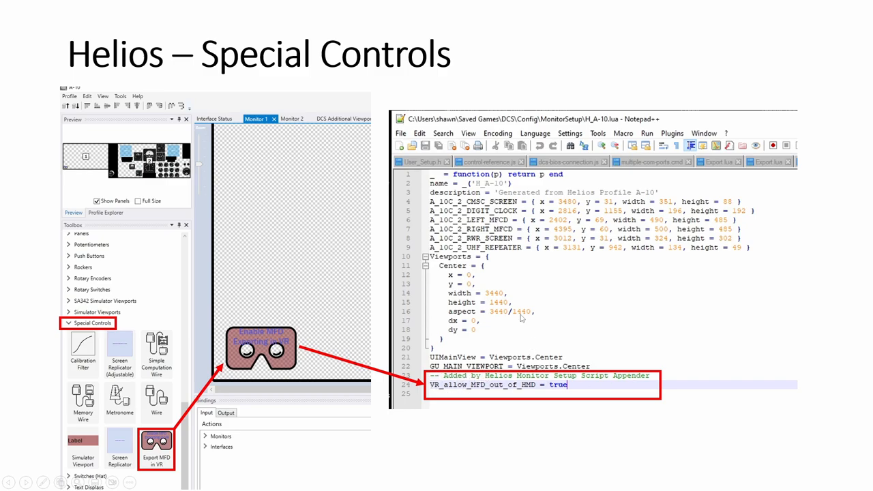
pyautogui.moveTo(507, 298)
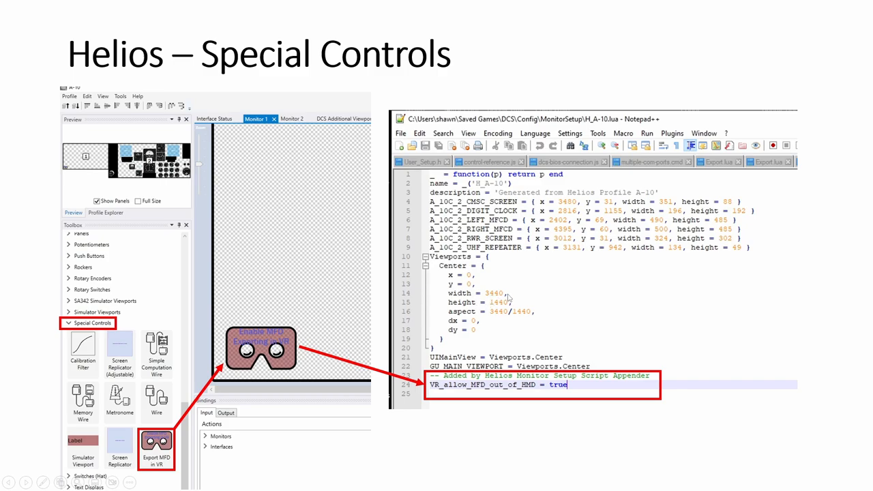
pyautogui.moveTo(777, 266)
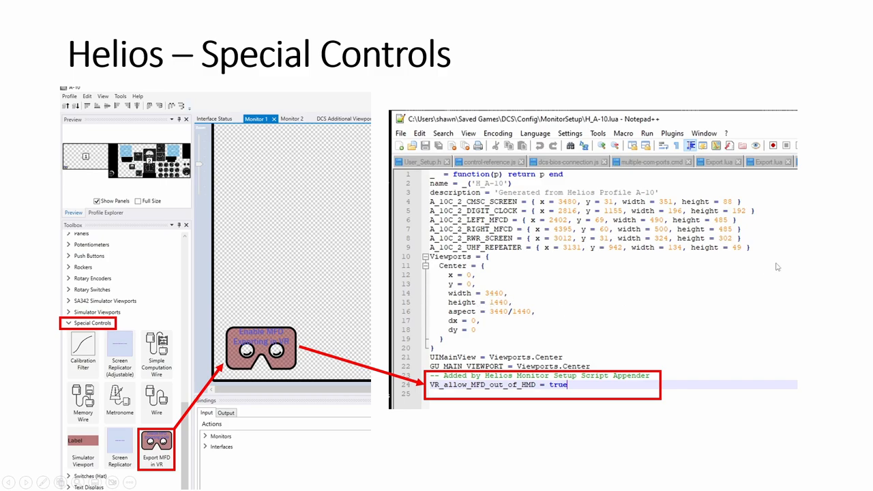
pyautogui.moveTo(668, 298)
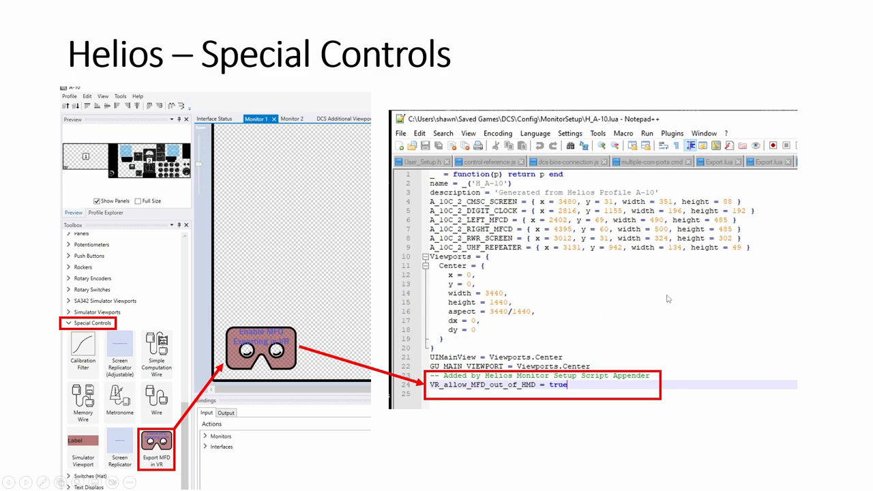